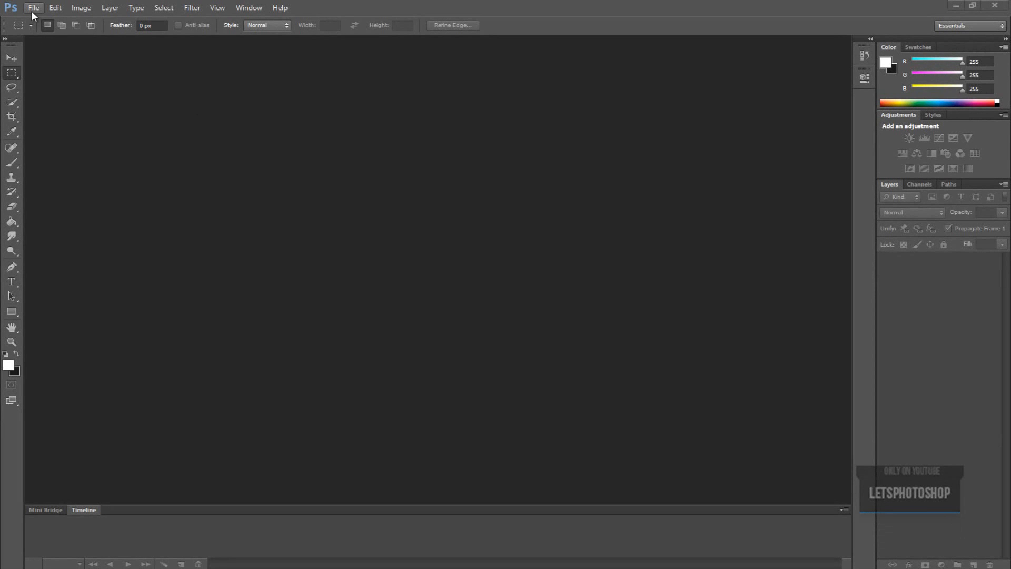
Create a new 136 × 42 px transparent document named 'animateduserbar'
{"action": "left_click", "coordinate": [32, 7]}
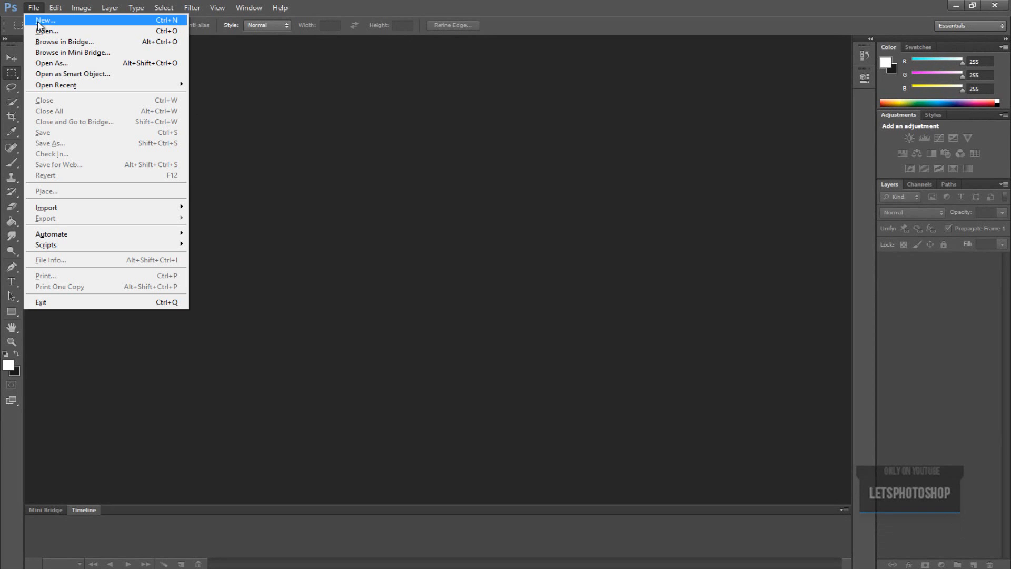
{"action": "left_click", "coordinate": [46, 20]}
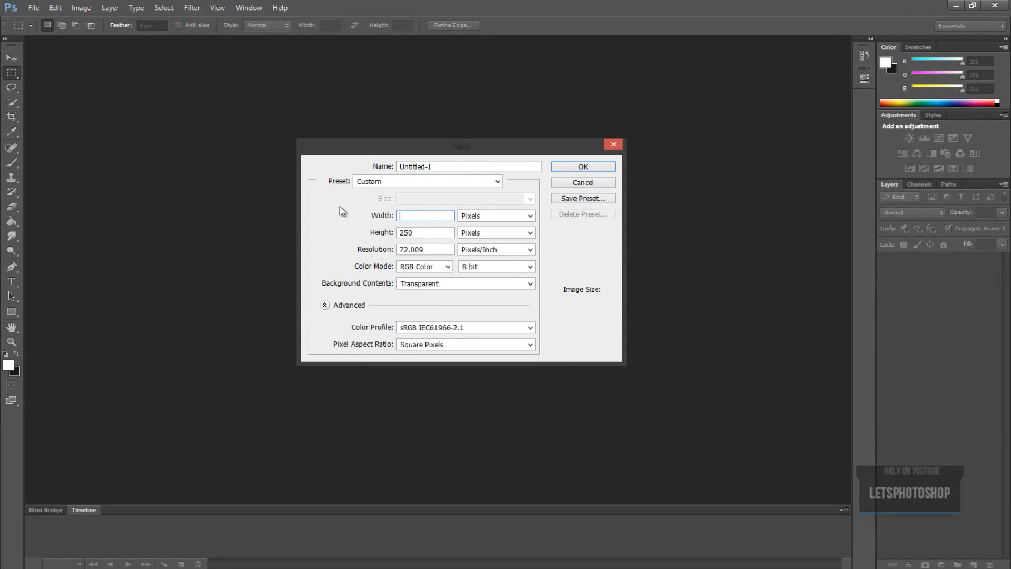
{"action": "type", "text": "1"}
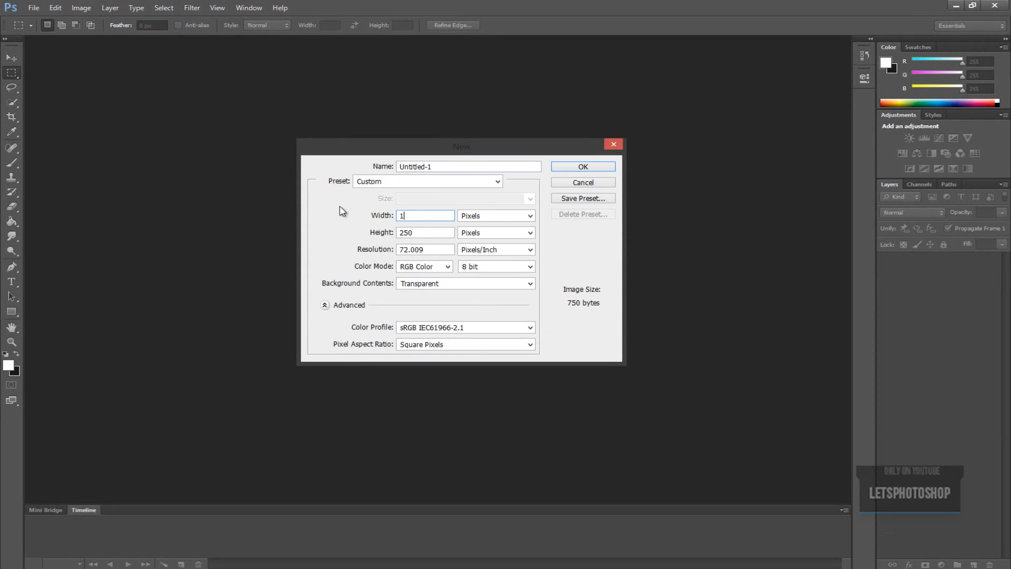
{"action": "type", "text": "36"}
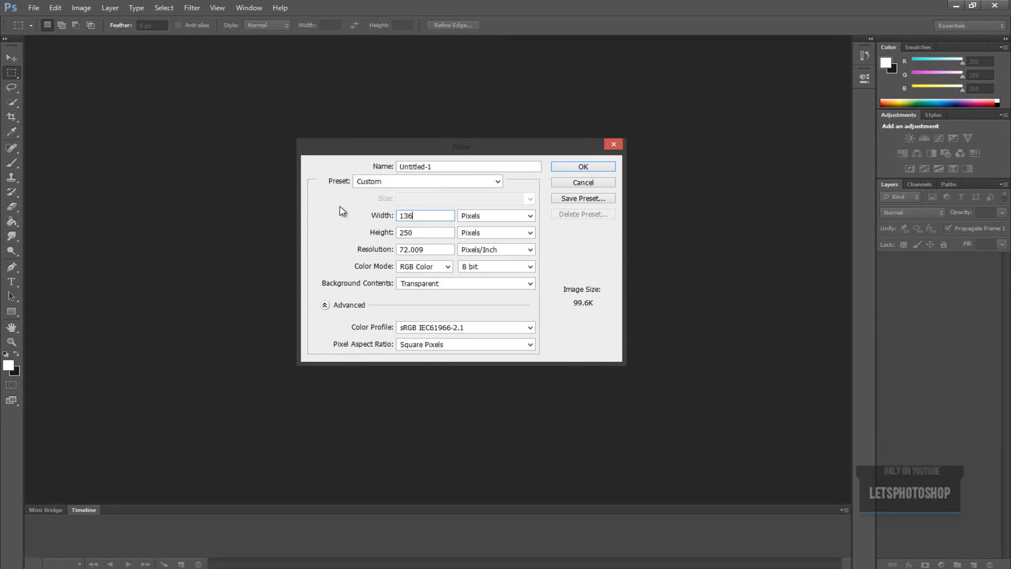
{"action": "type", "text": "5"}
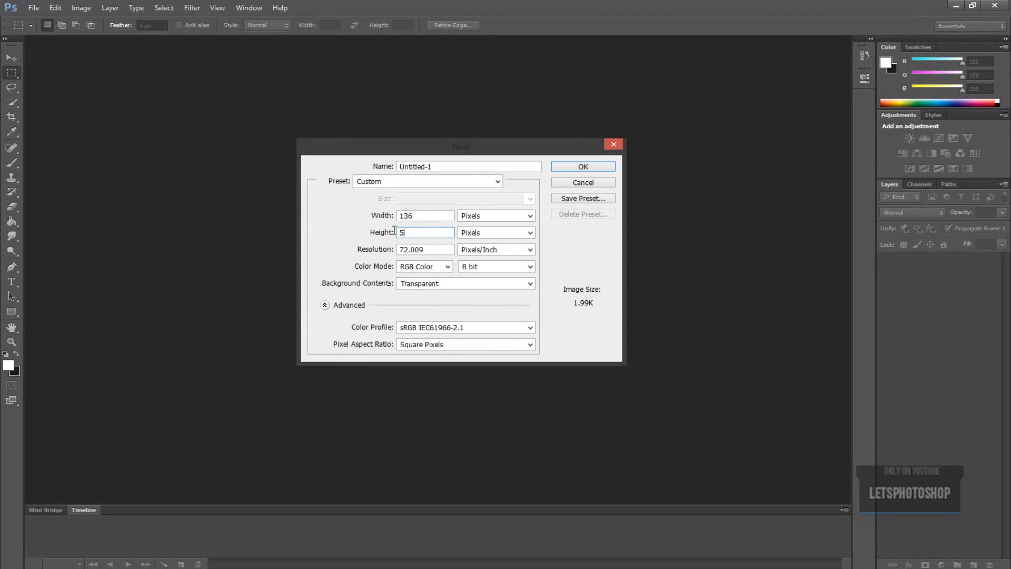
{"action": "type", "text": "2"}
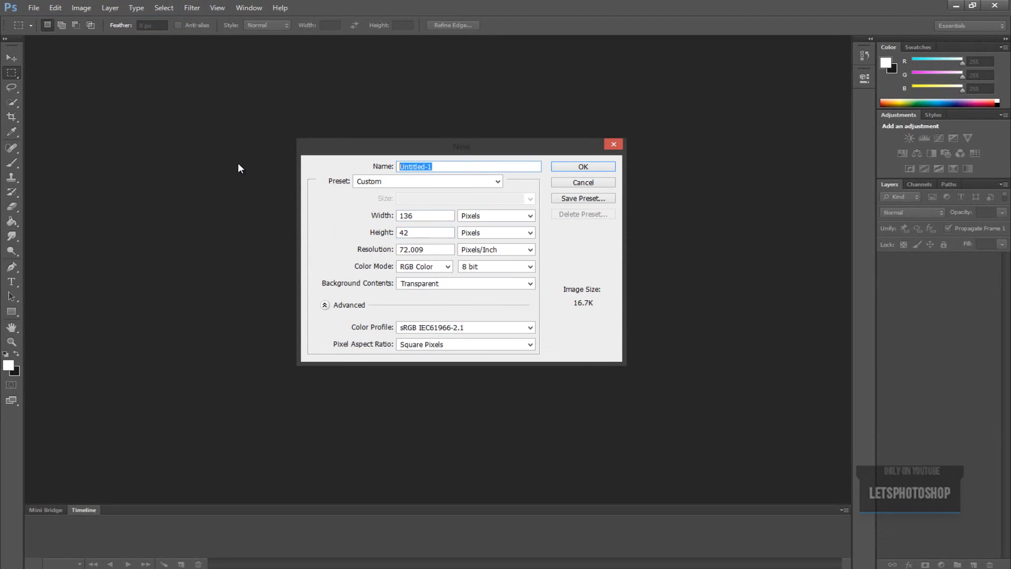
{"action": "type", "text": "animatedus"}
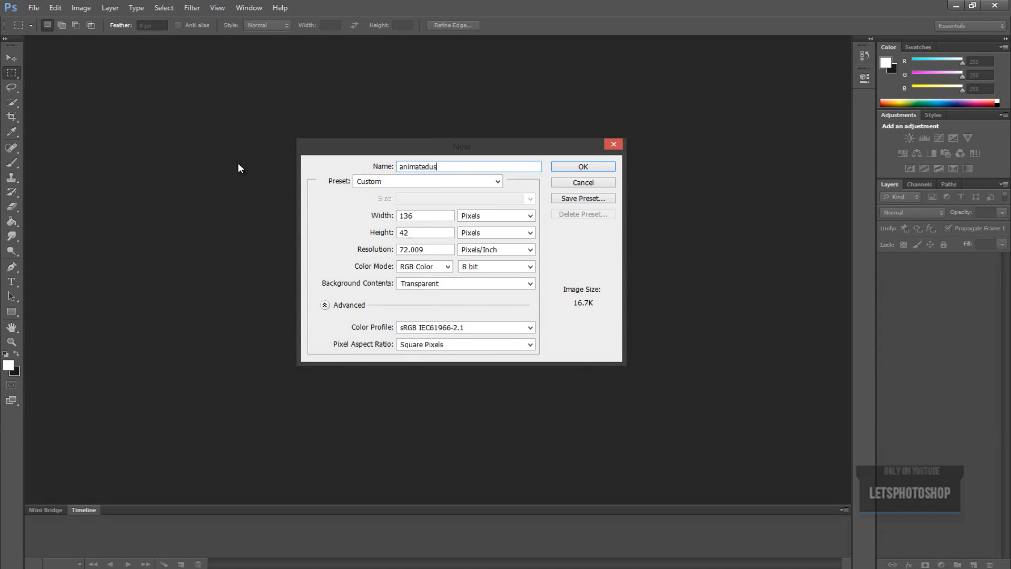
{"action": "left_click", "coordinate": [581, 167]}
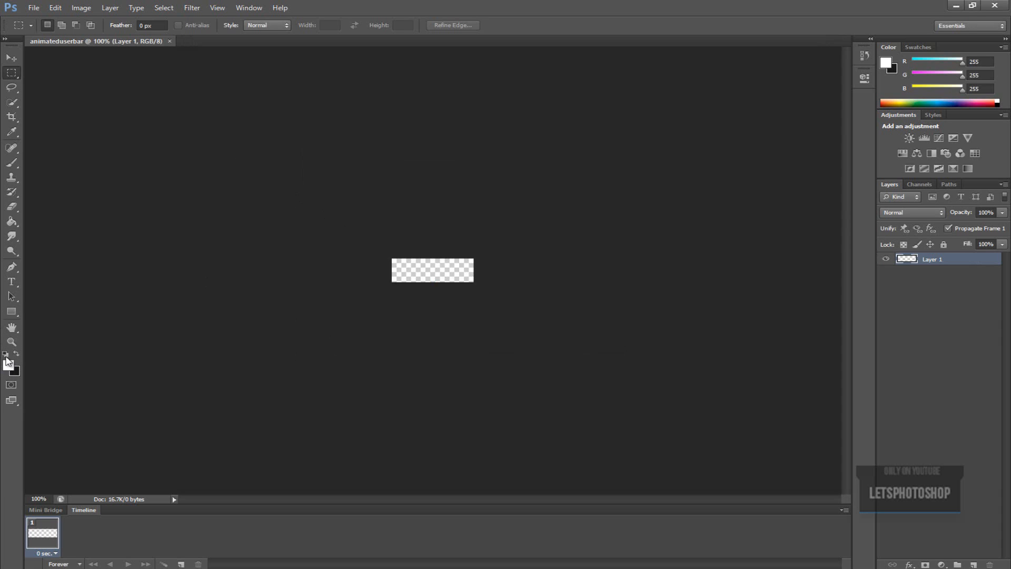
{"action": "mouse_move", "coordinate": [5, 341]}
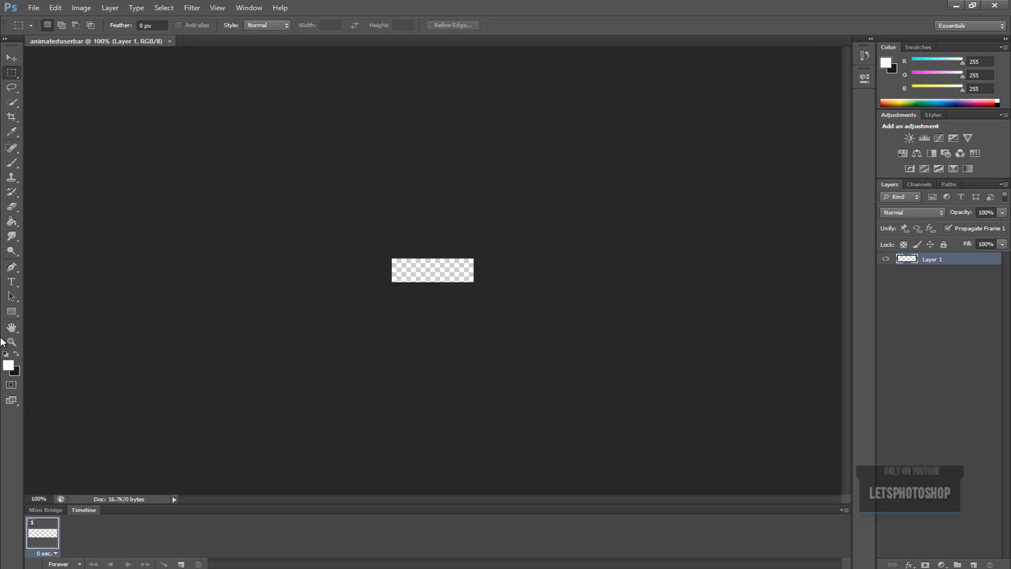
{"action": "mouse_move", "coordinate": [307, 347]}
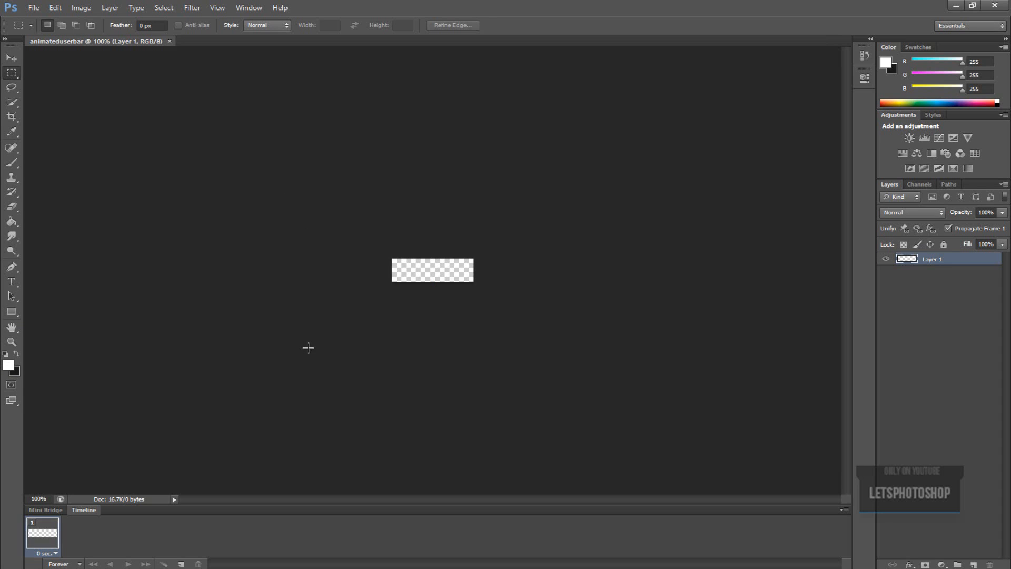
{"action": "mouse_move", "coordinate": [204, 333]}
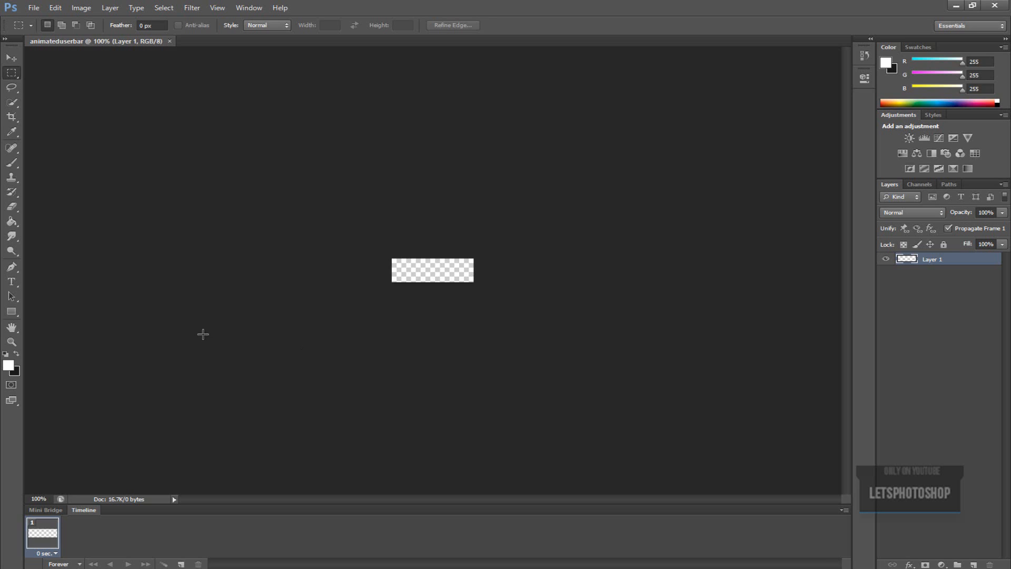
{"action": "mouse_move", "coordinate": [10, 366]}
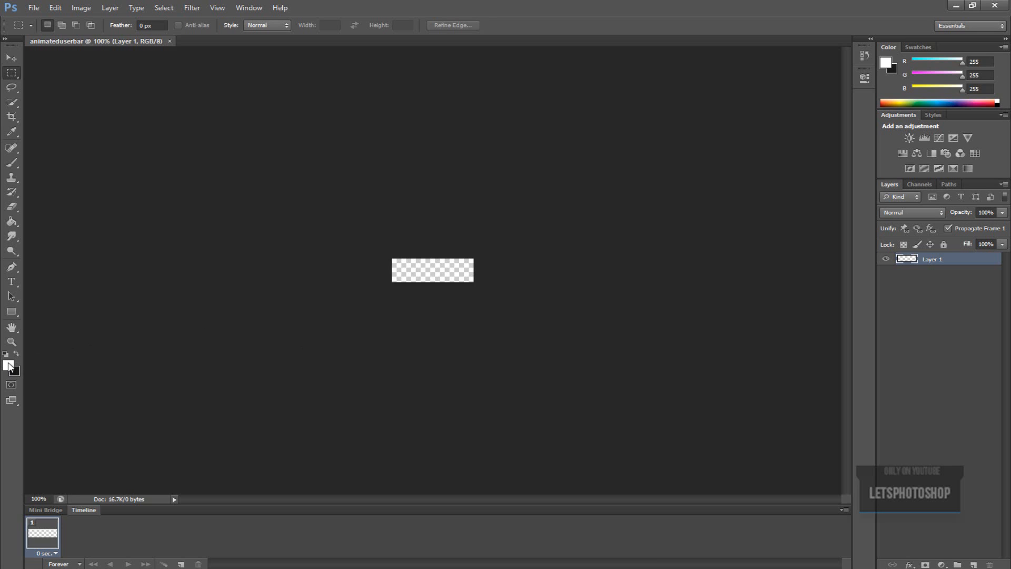
{"action": "mouse_move", "coordinate": [10, 367]}
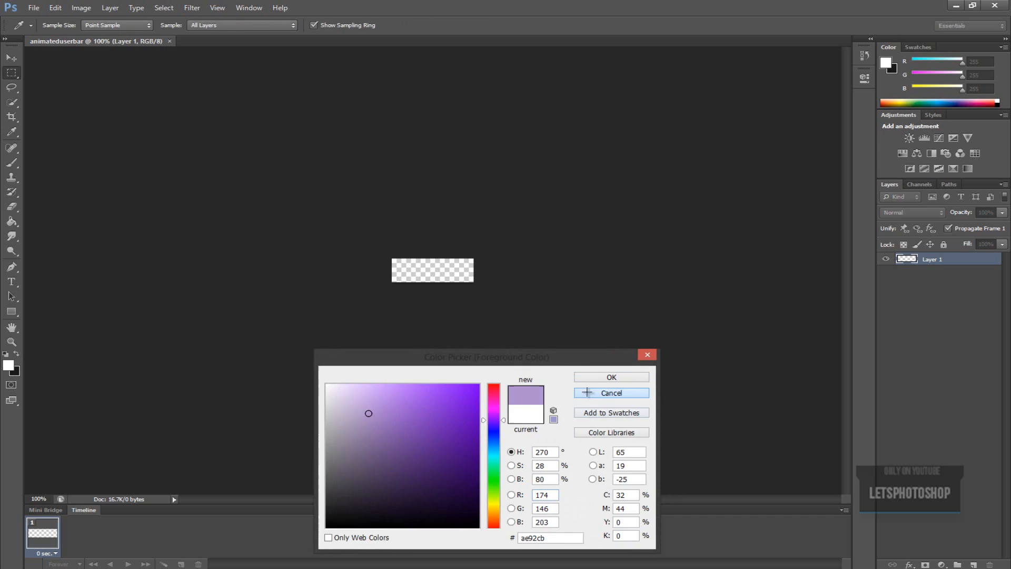
{"action": "left_click", "coordinate": [609, 392]}
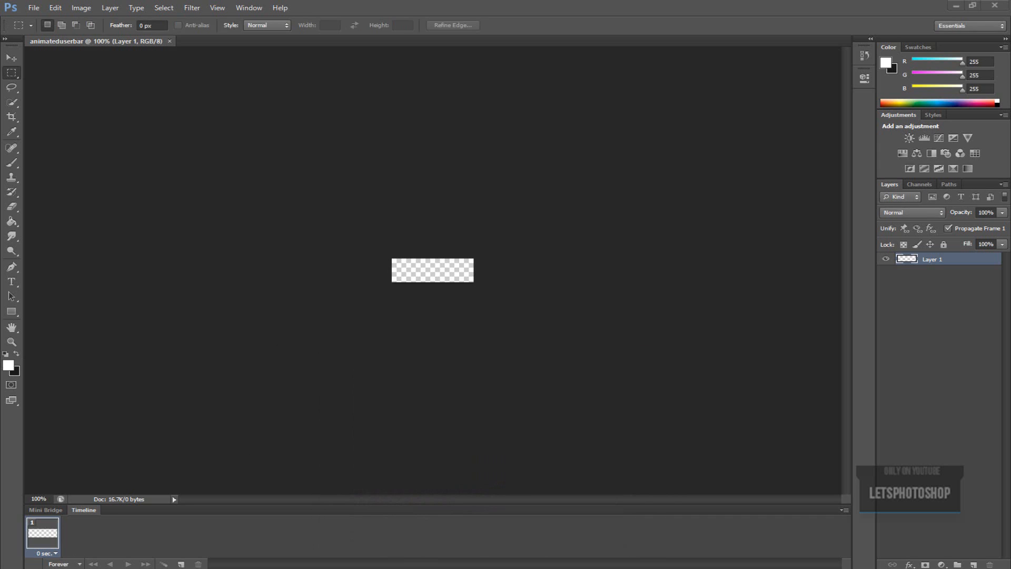
{"action": "mouse_move", "coordinate": [113, 60]}
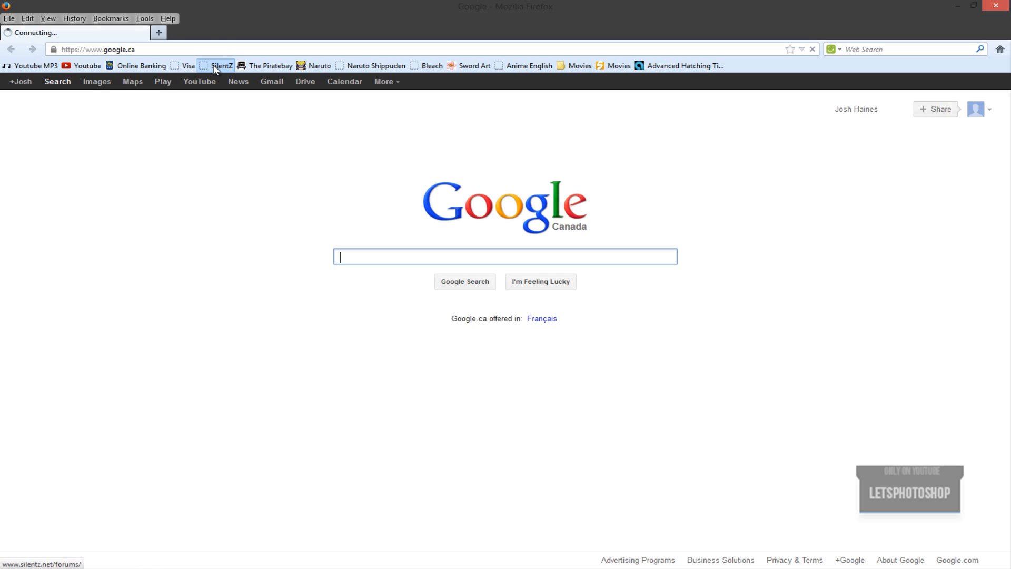
Open the SilentZ bookmark to reach the forum thread with the ADMIN bar
{"action": "left_click", "coordinate": [222, 65]}
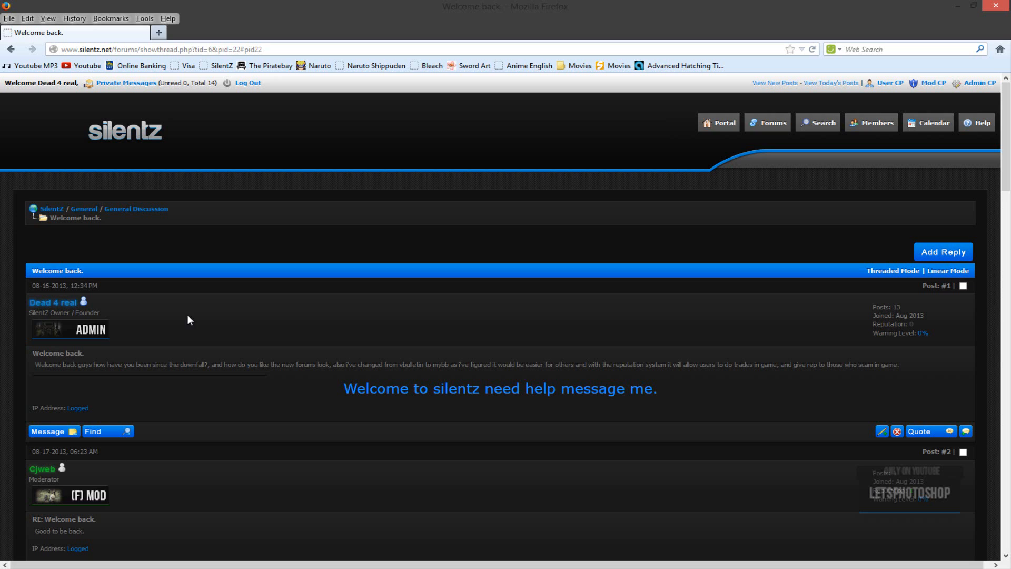
{"action": "mouse_move", "coordinate": [328, 330]}
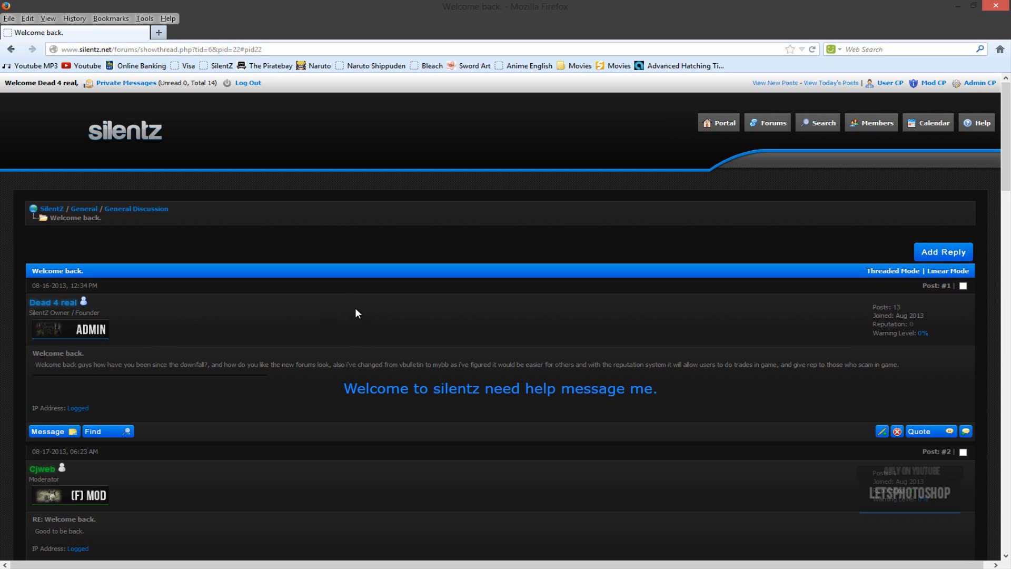
{"action": "mouse_move", "coordinate": [237, 347]}
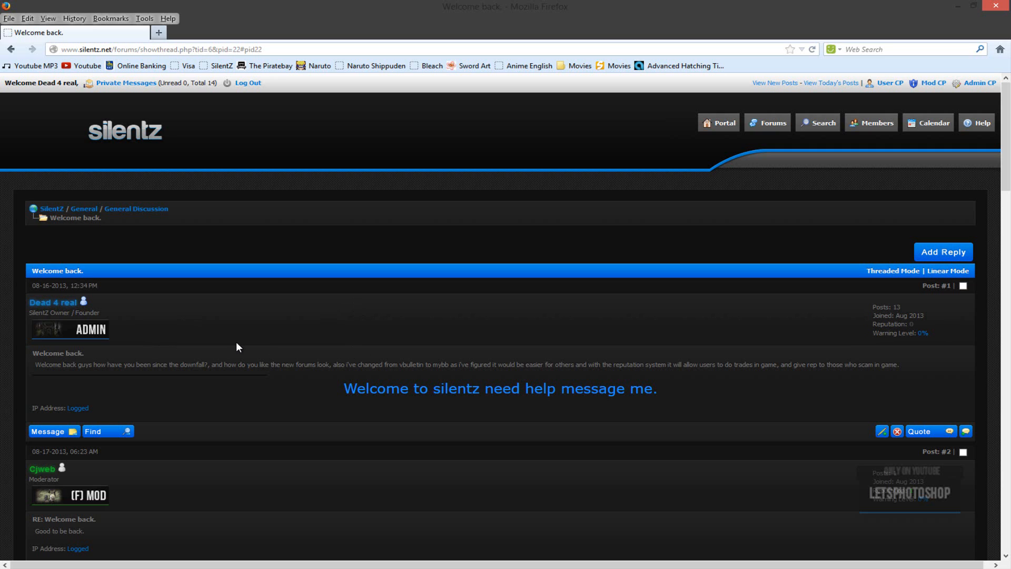
{"action": "mouse_move", "coordinate": [136, 397]}
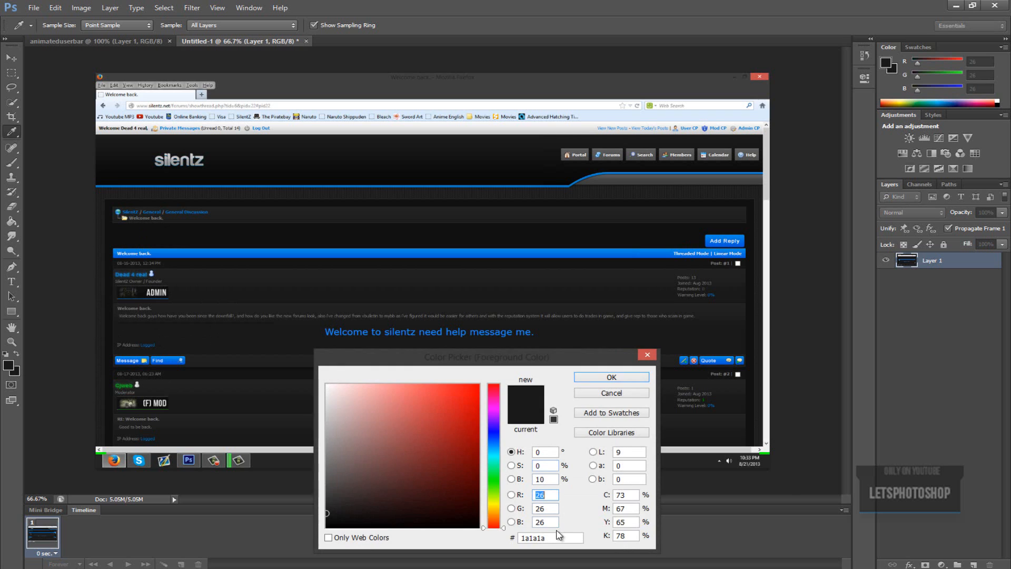
Accept the sampled dark grey #1a1a1a in the Color Picker
{"action": "left_click", "coordinate": [611, 376]}
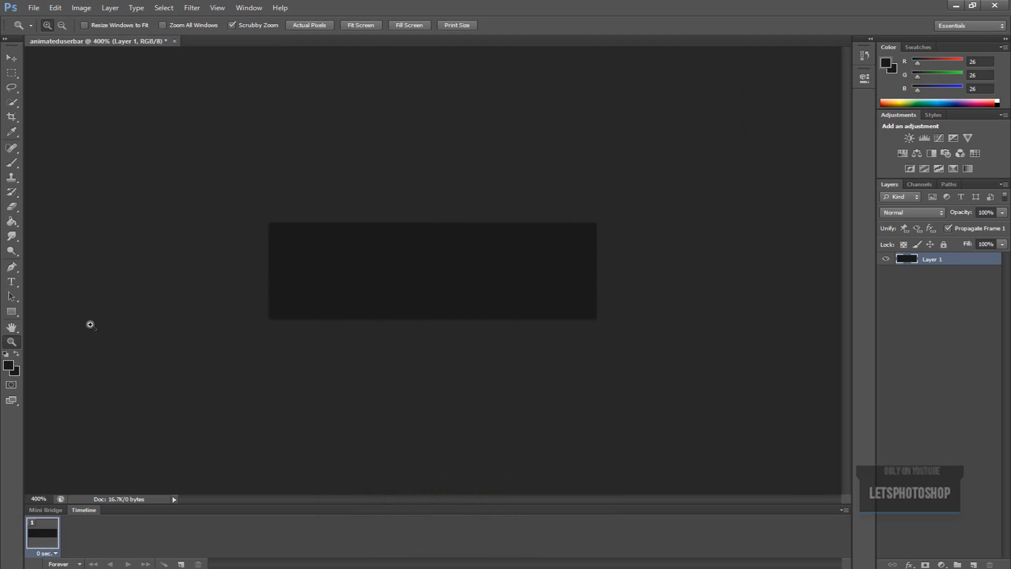
Draw a rounded rectangle covering most of the user bar
{"action": "left_click", "coordinate": [11, 313]}
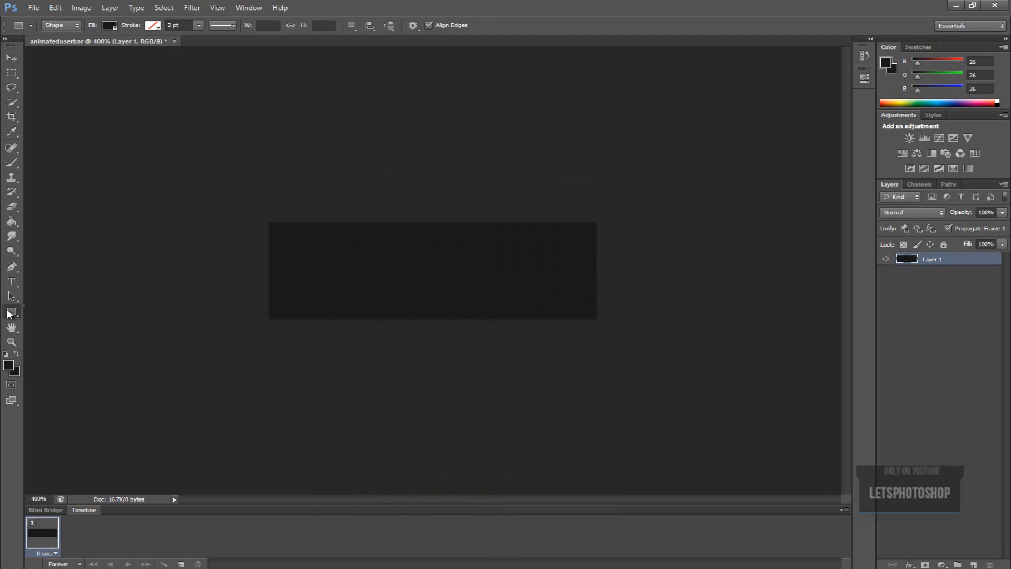
{"action": "left_click", "coordinate": [11, 311]}
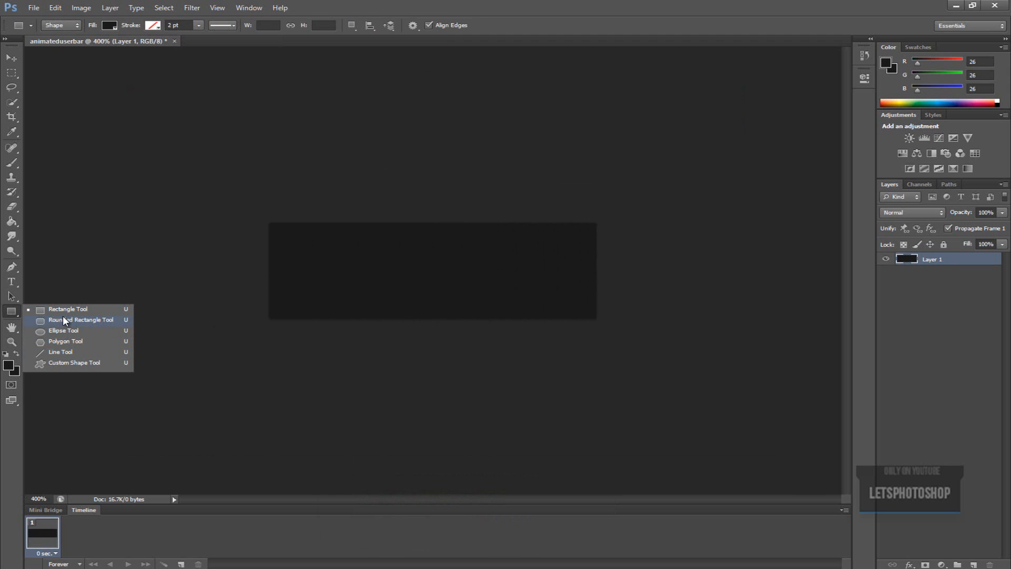
{"action": "left_click", "coordinate": [79, 319]}
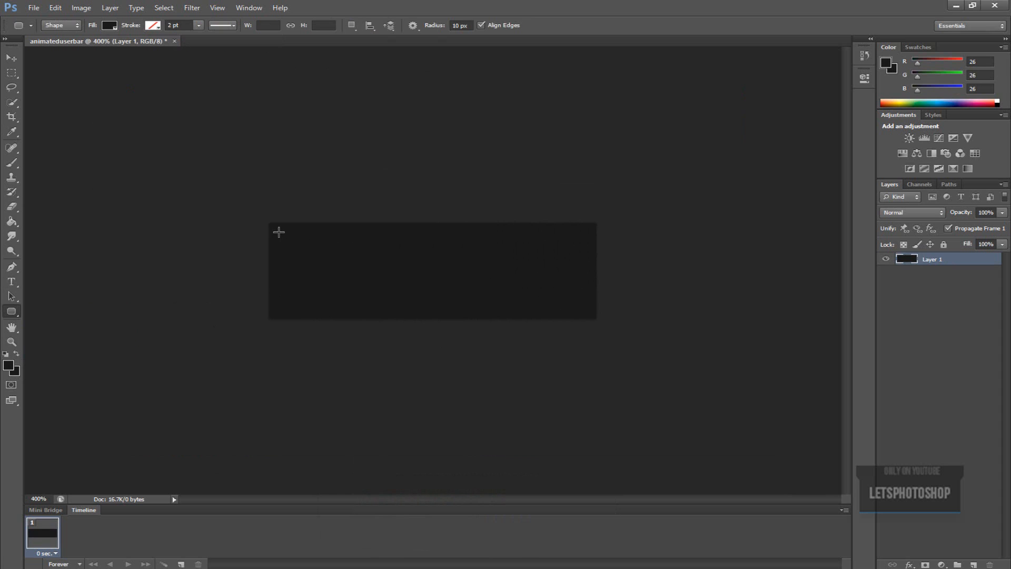
{"action": "left_click_drag", "start_coordinate": [278, 230], "coordinate": [581, 306]}
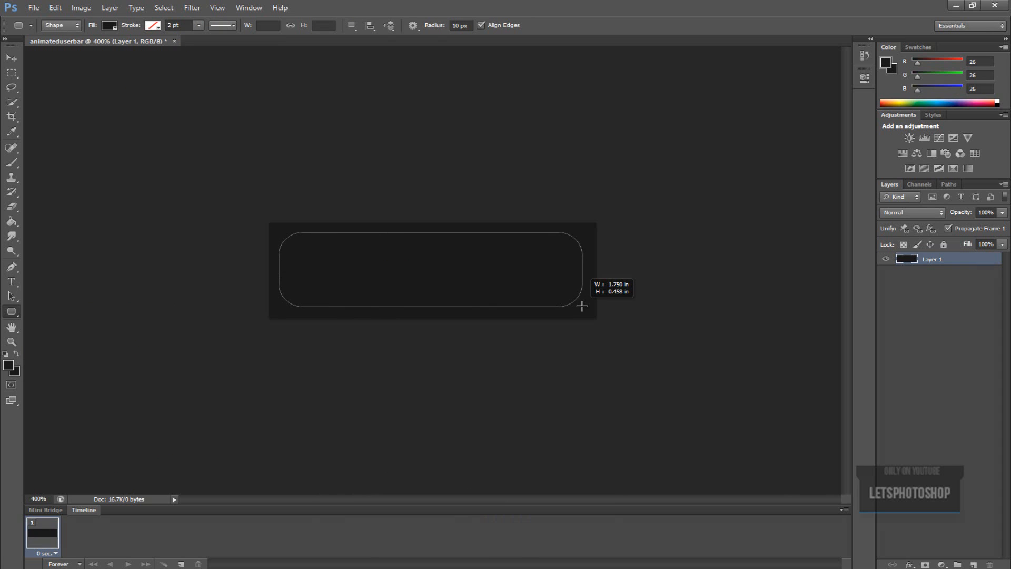
{"action": "left_click_drag", "start_coordinate": [583, 307], "coordinate": [583, 303]}
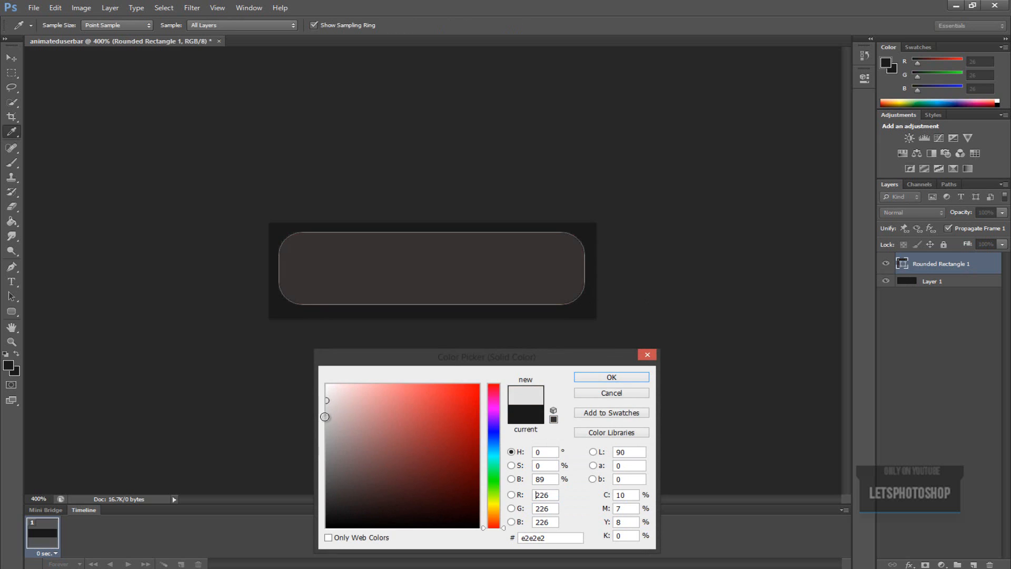
Fill the rounded rectangle shape with near-black #121212
{"action": "left_click", "coordinate": [456, 419]}
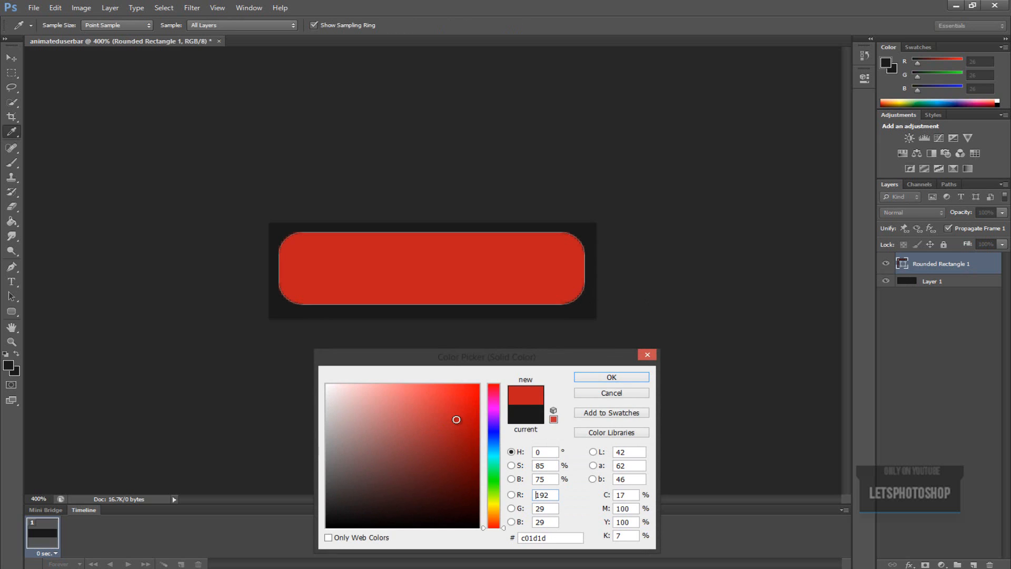
{"action": "left_click", "coordinate": [344, 440]}
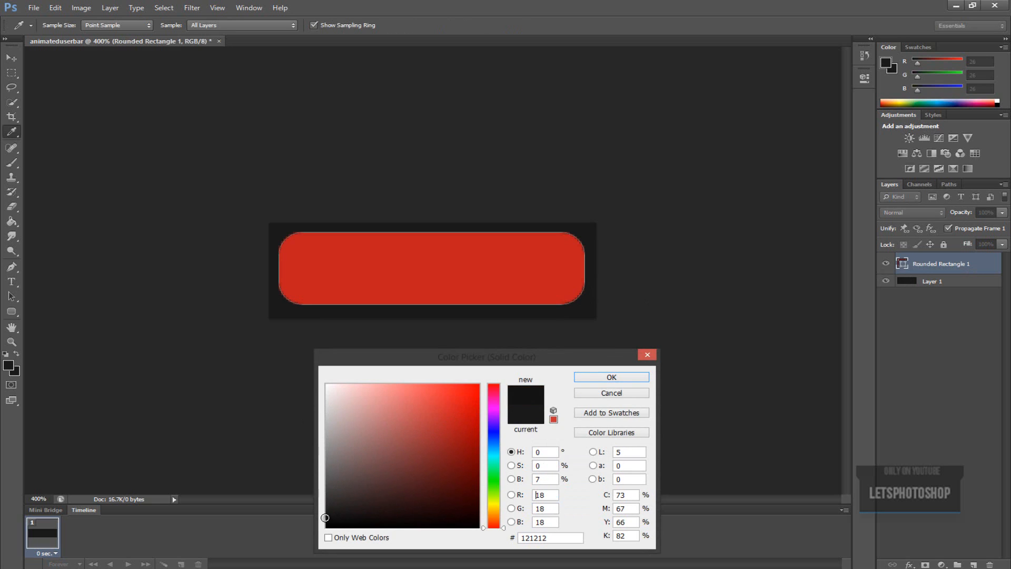
{"action": "left_click", "coordinate": [609, 376]}
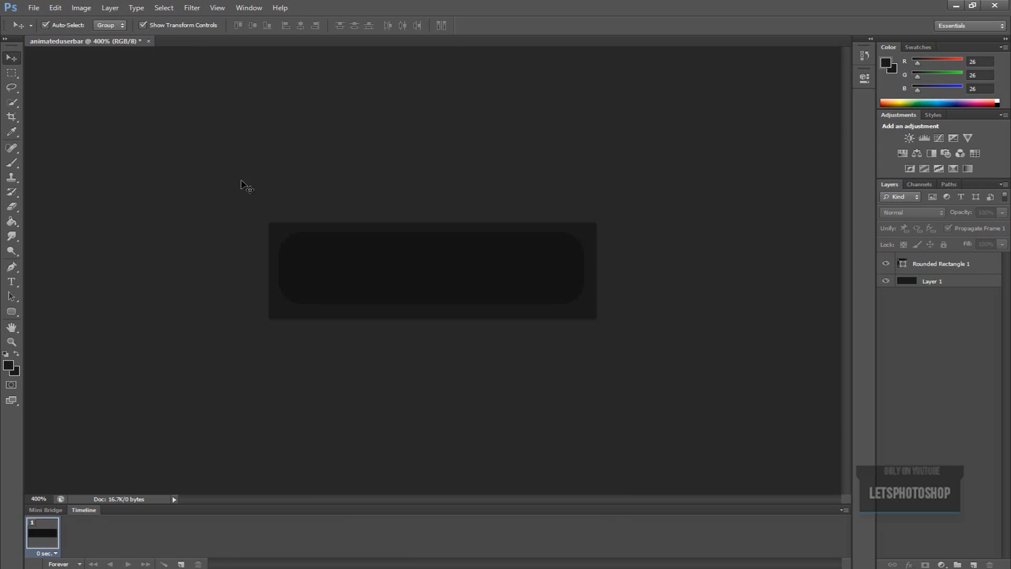
Give Rounded Rectangle 1 a 1 px bevel and a faint 1 px black outside stroke
{"action": "left_click", "coordinate": [941, 264]}
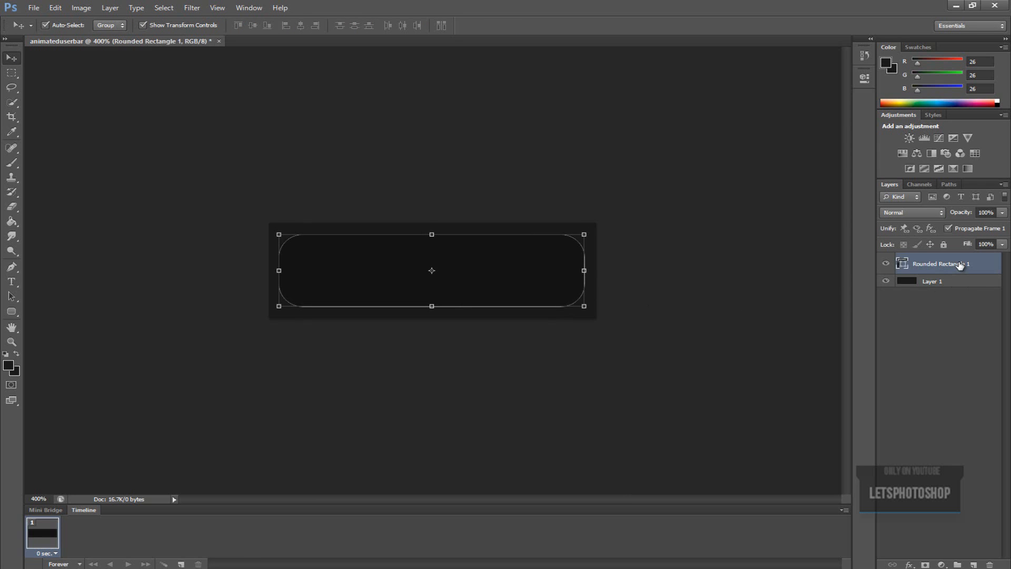
{"action": "double_click", "coordinate": [935, 264]}
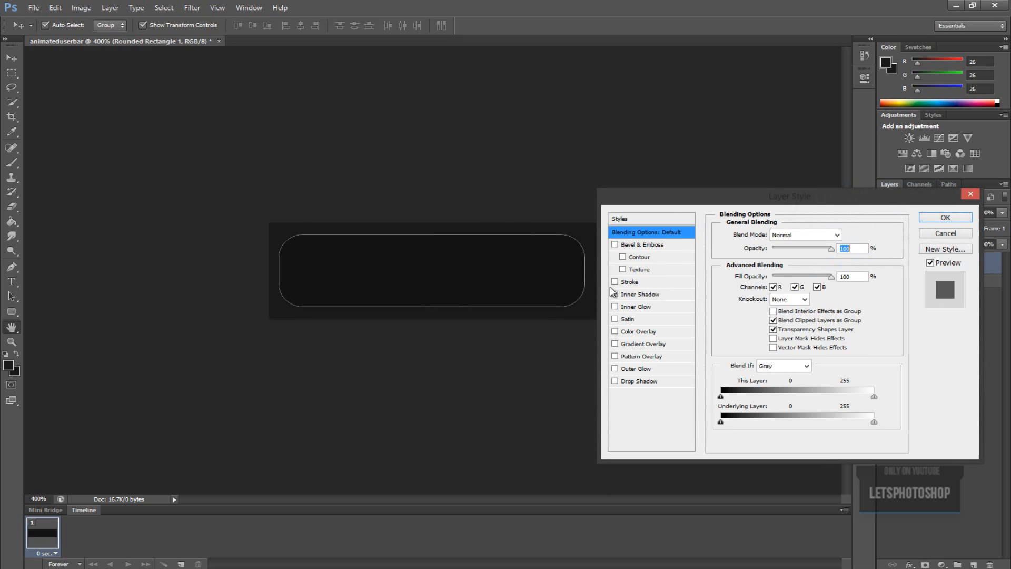
{"action": "left_click", "coordinate": [638, 244]}
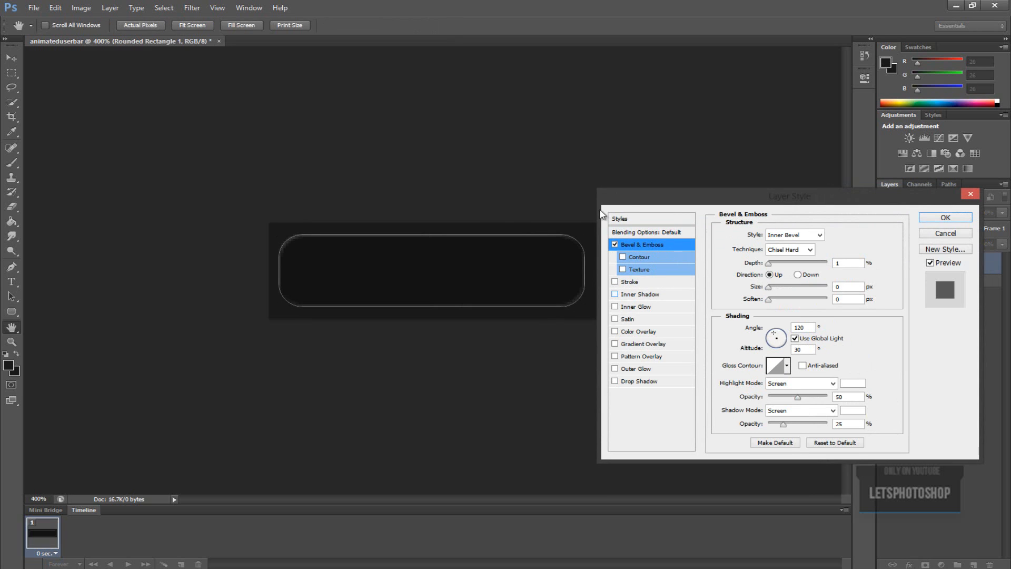
{"action": "mouse_move", "coordinate": [830, 392]}
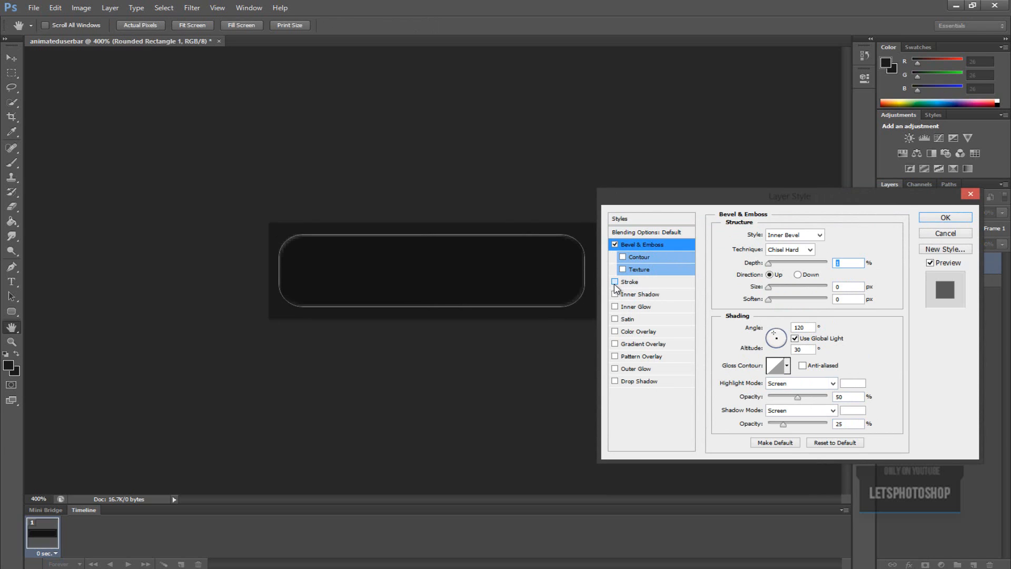
{"action": "left_click", "coordinate": [614, 282]}
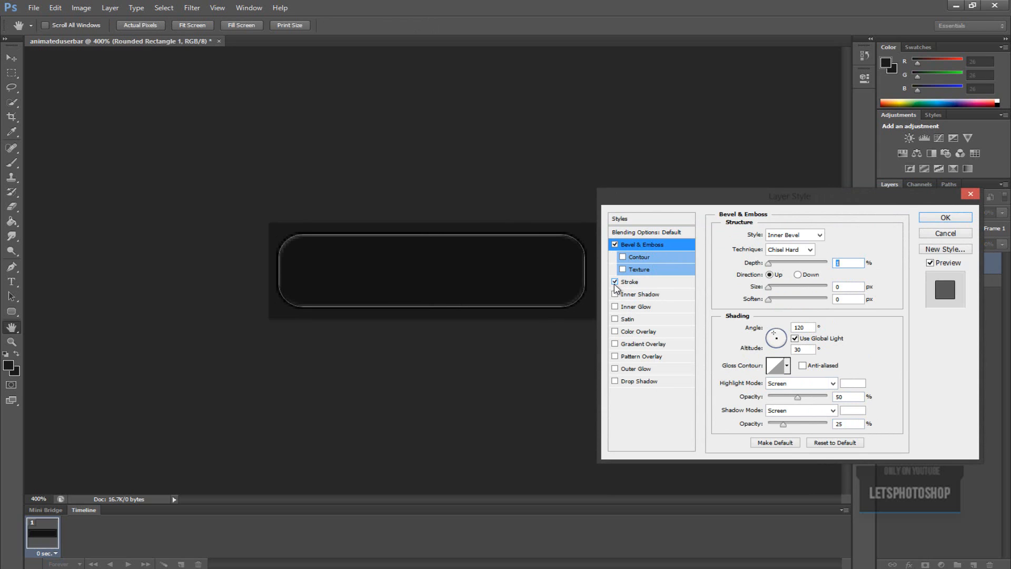
{"action": "left_click", "coordinate": [629, 282]}
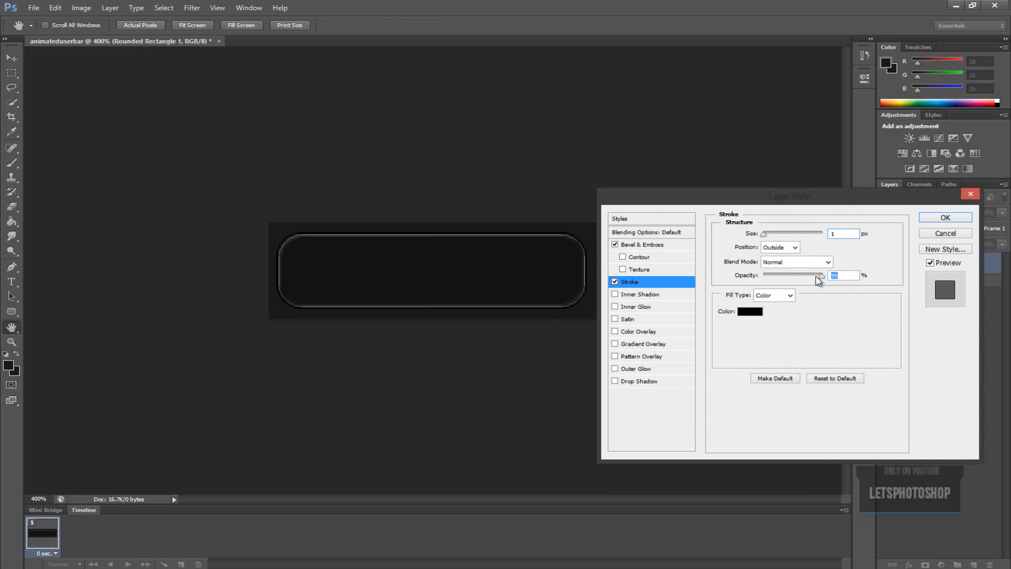
{"action": "left_click_drag", "start_coordinate": [818, 275], "coordinate": [790, 275]}
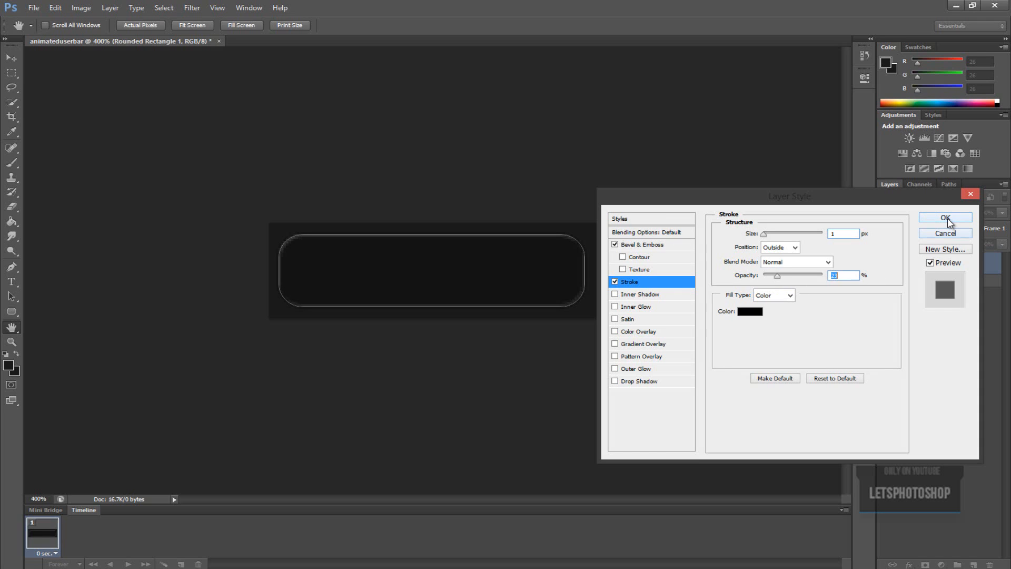
{"action": "left_click", "coordinate": [944, 217]}
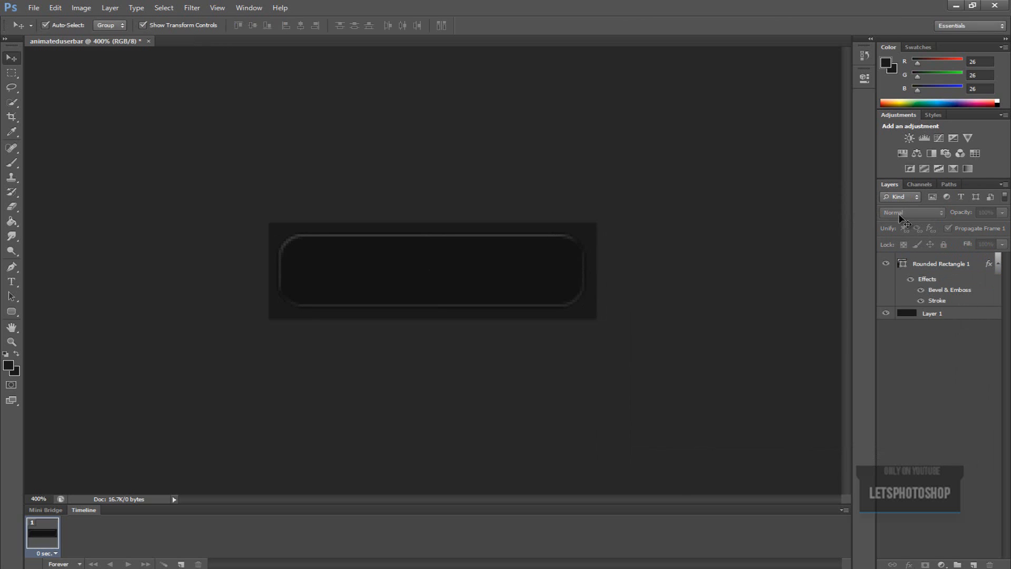
Set the bevel's highlight opacity to 15% and shadow opacity to 20%
{"action": "right_click", "coordinate": [938, 263]}
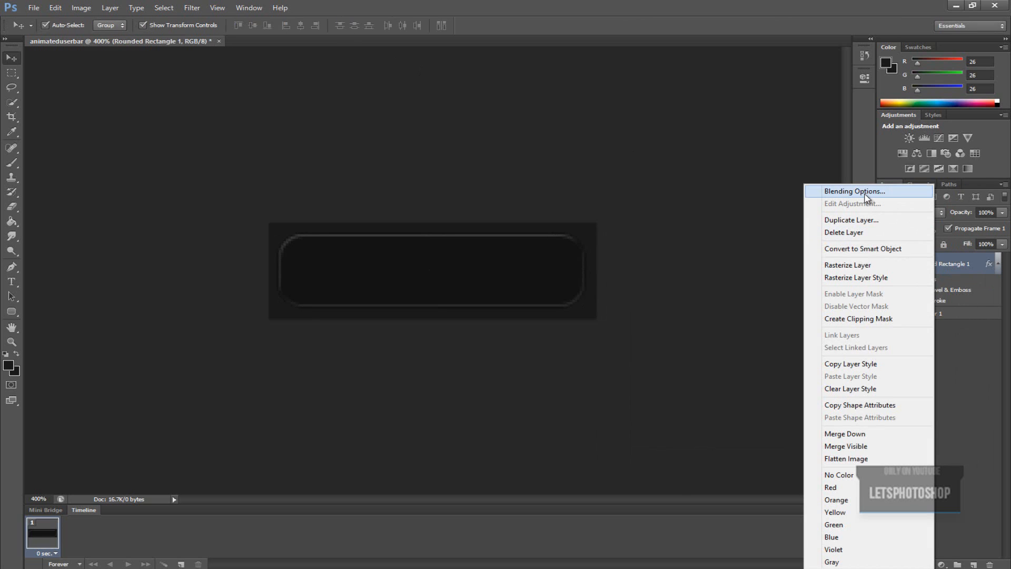
{"action": "left_click", "coordinate": [853, 190]}
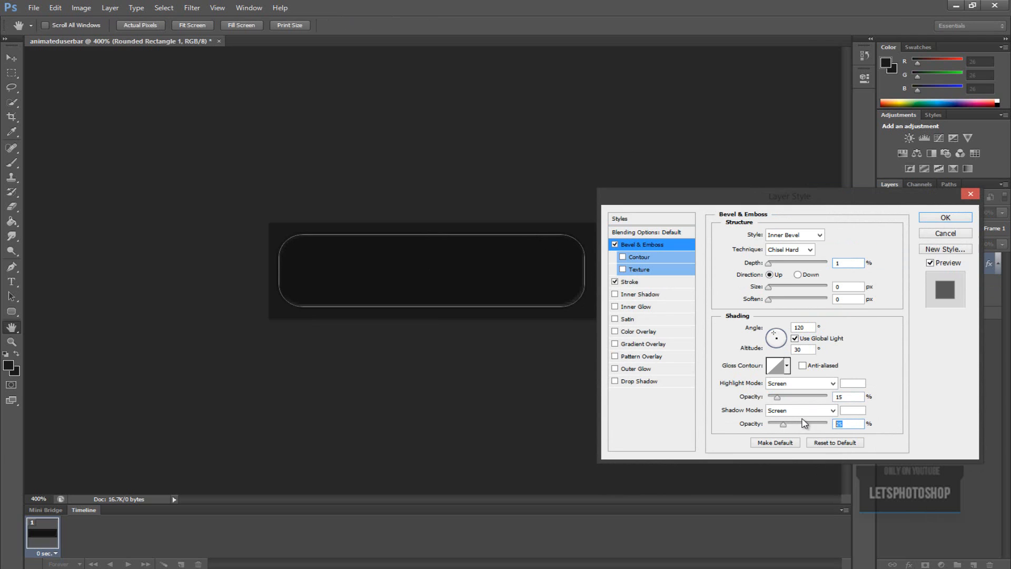
{"action": "mouse_move", "coordinate": [985, 408]}
{"action": "type", "text": "20"}
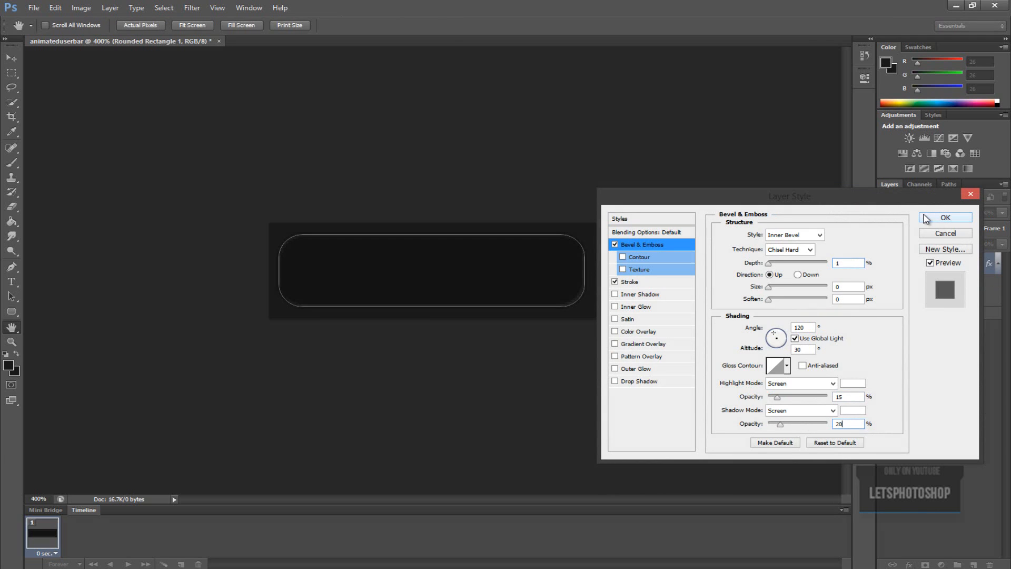
{"action": "left_click", "coordinate": [944, 217]}
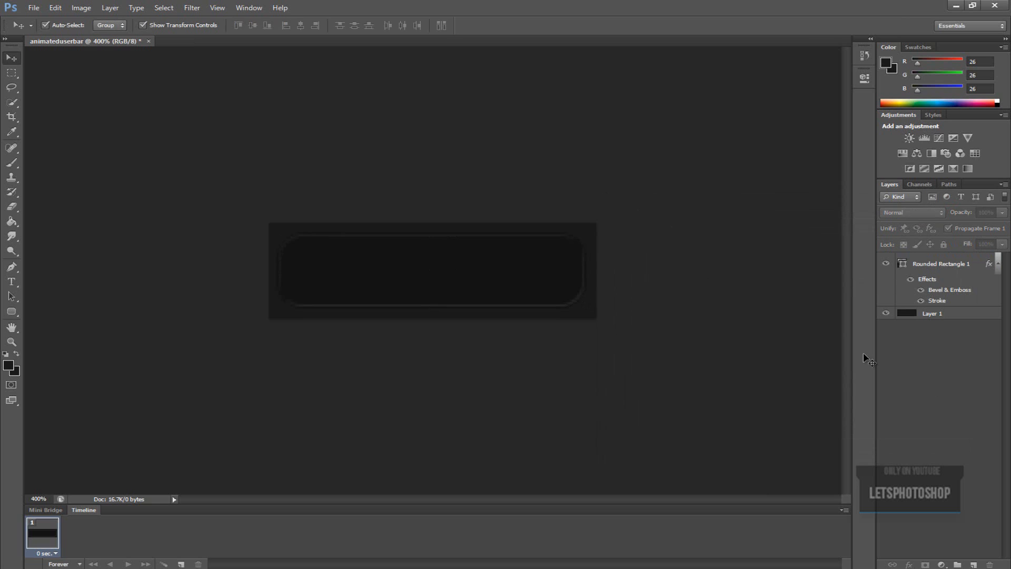
{"action": "left_click", "coordinate": [216, 8]}
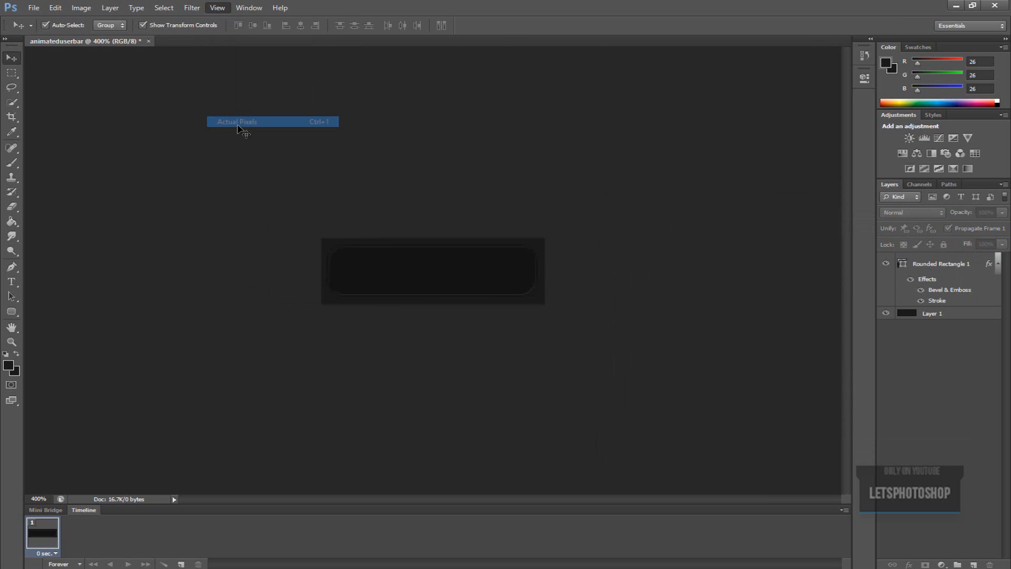
{"action": "left_click", "coordinate": [236, 121]}
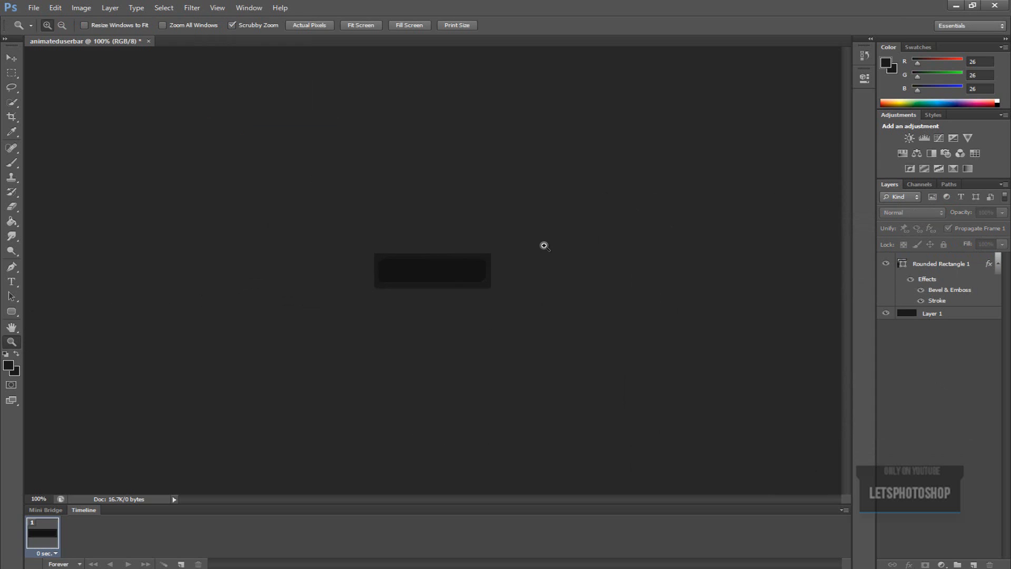
{"action": "left_click", "coordinate": [543, 246]}
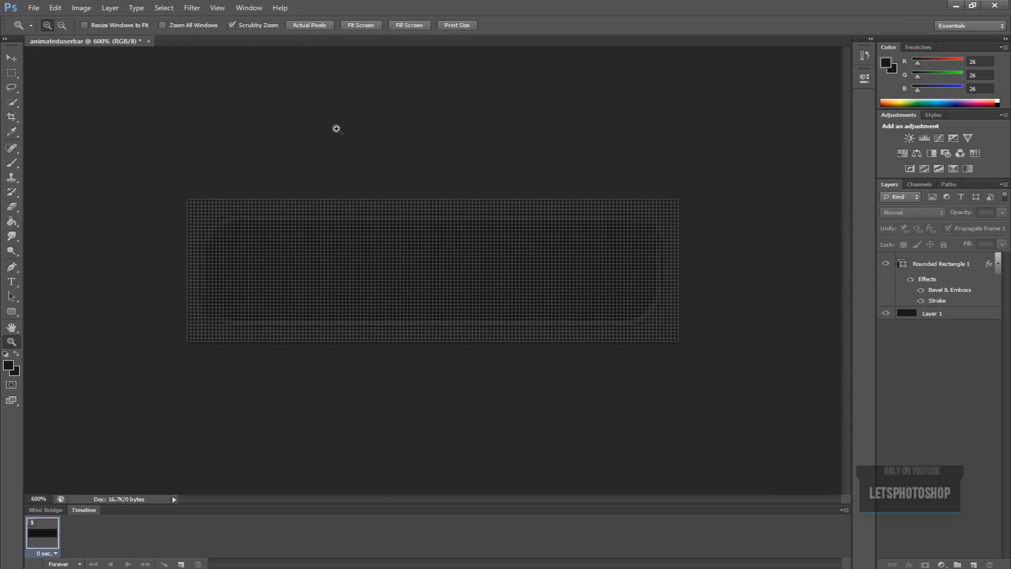
{"action": "left_click", "coordinate": [696, 366]}
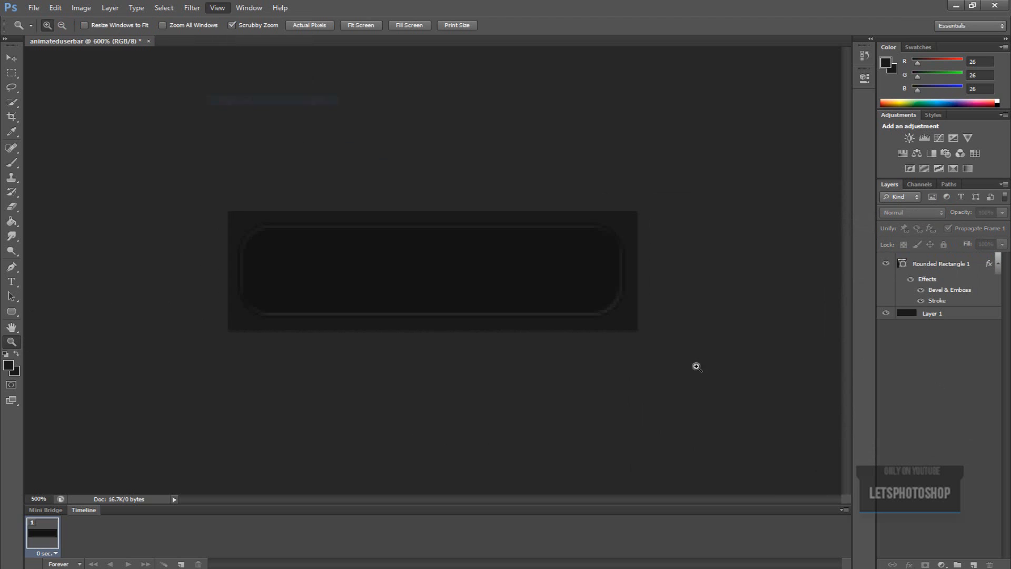
{"action": "left_click", "coordinate": [941, 264]}
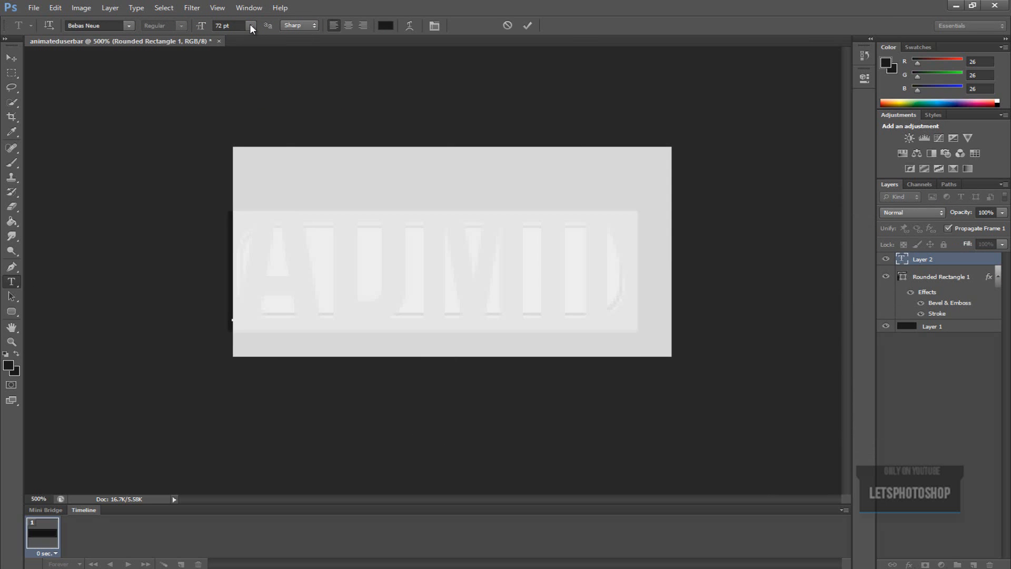
Resize ADMIN to 30 pt, centre it on the bar, and colour it #a3a3a3
{"action": "left_click", "coordinate": [250, 25]}
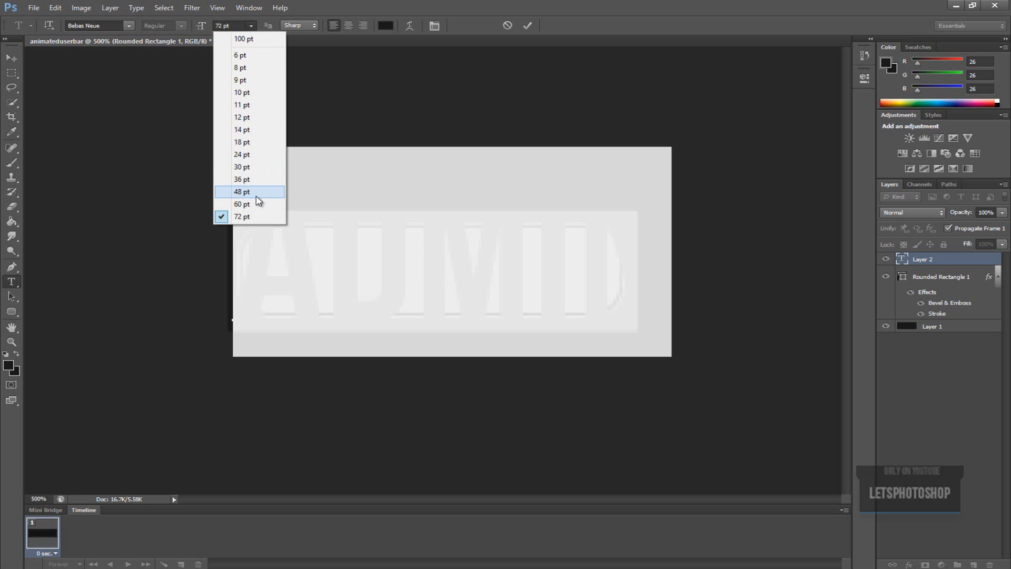
{"action": "mouse_move", "coordinate": [256, 198]}
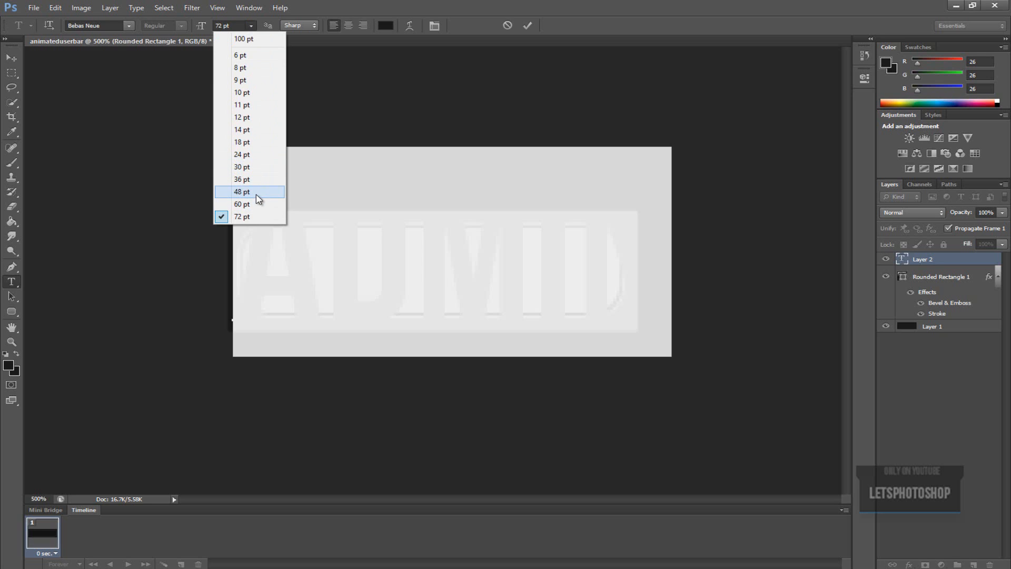
{"action": "left_click", "coordinate": [241, 192]}
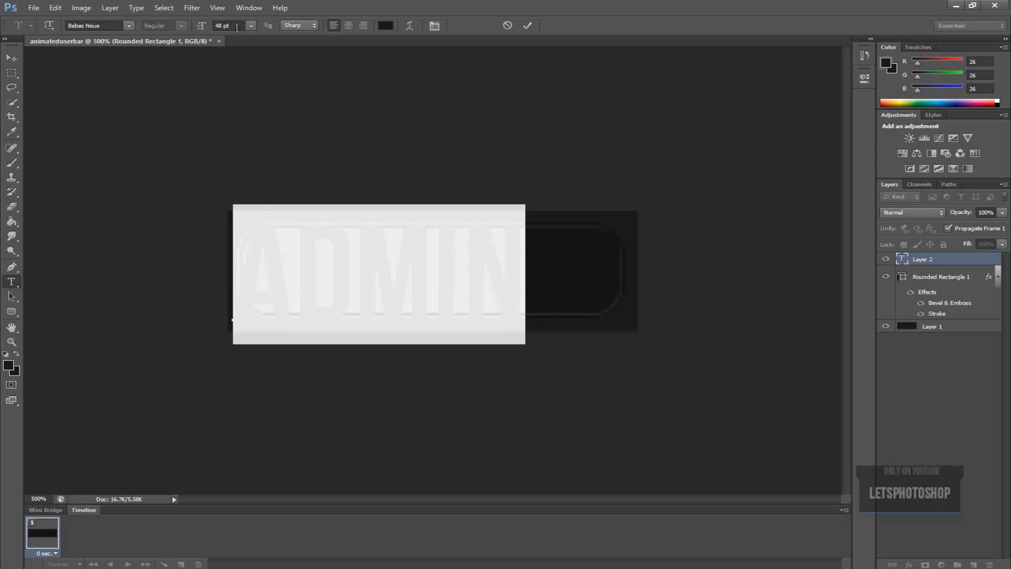
{"action": "type", "text": "30"}
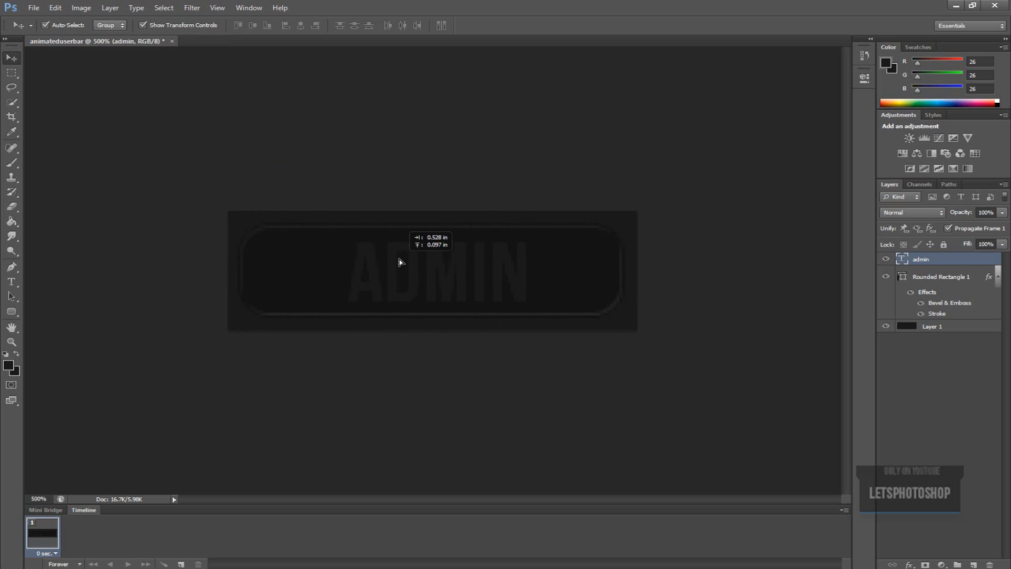
{"action": "left_click_drag", "start_coordinate": [399, 262], "coordinate": [393, 261]}
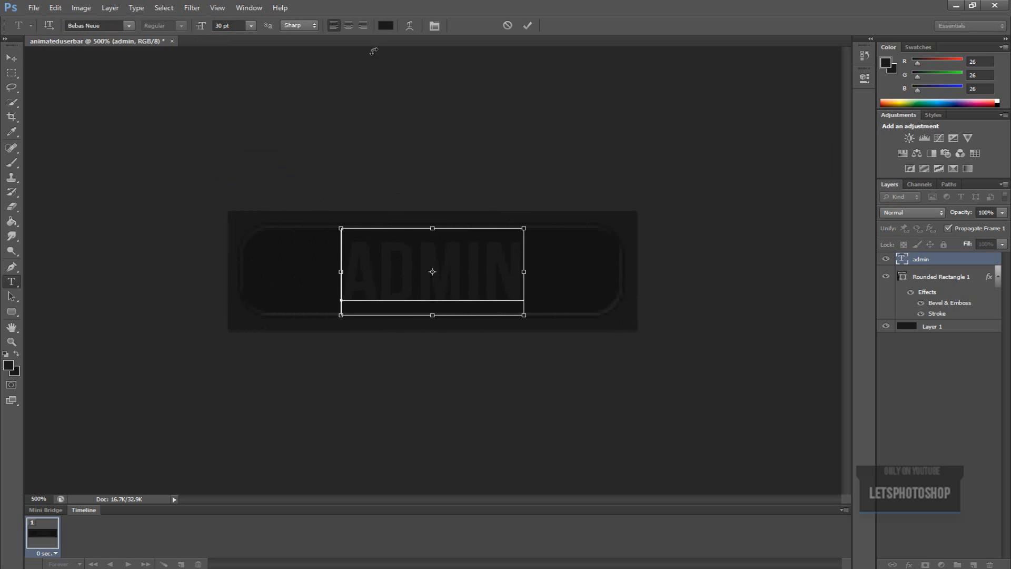
{"action": "left_click", "coordinate": [384, 25]}
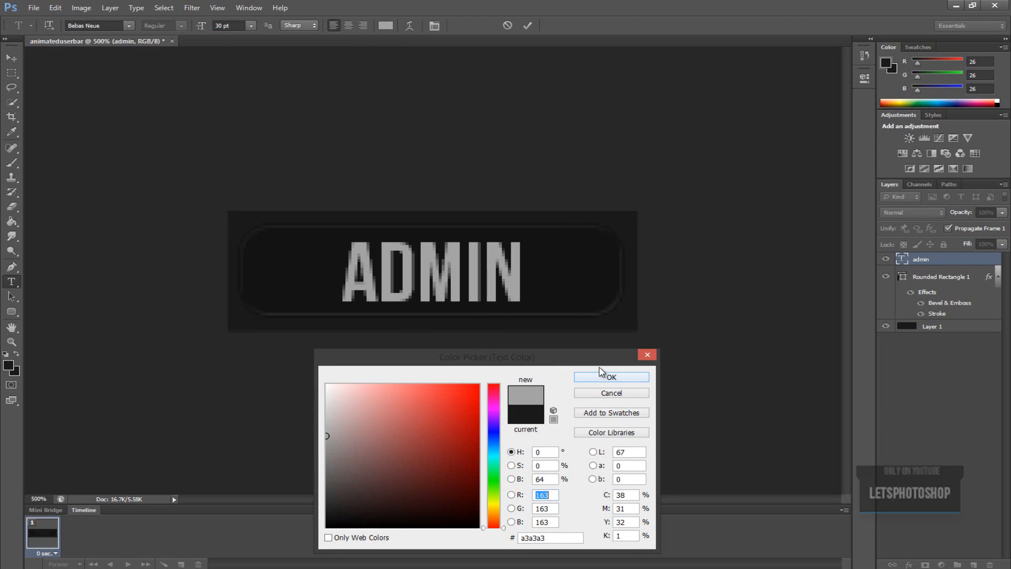
{"action": "left_click", "coordinate": [610, 376]}
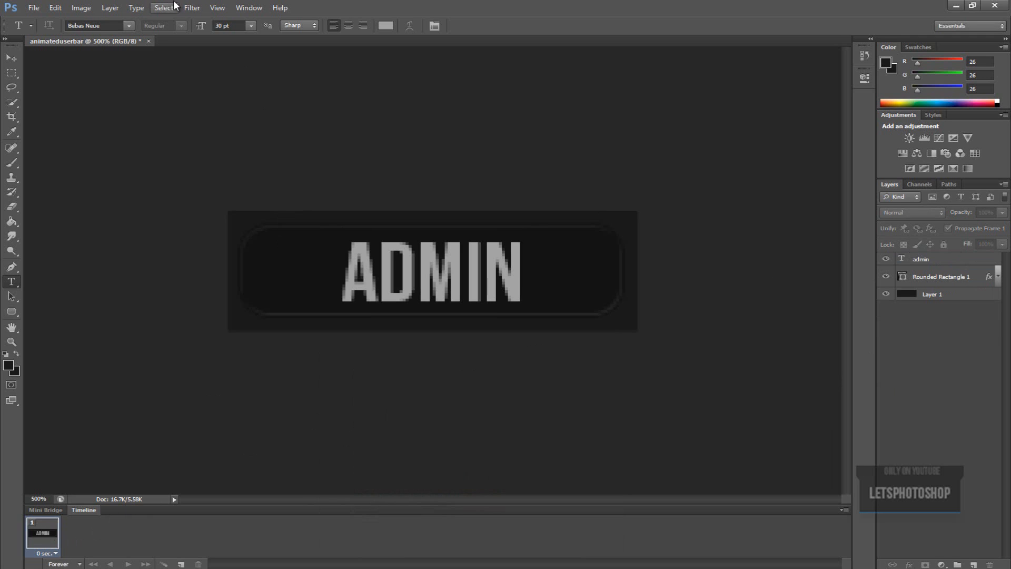
{"action": "mouse_move", "coordinate": [248, 8]}
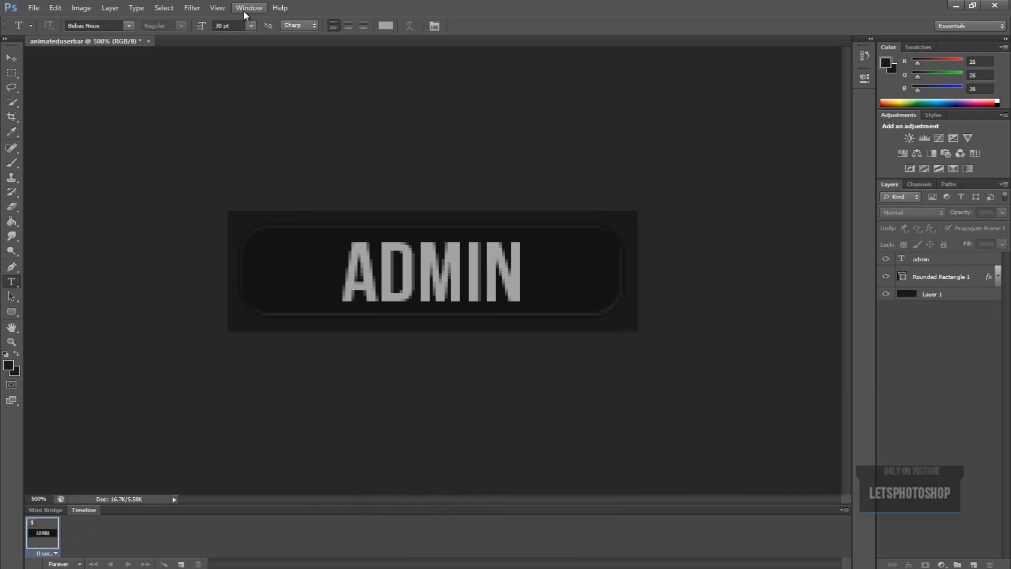
Pick bright blue #1892d8 as the foreground colour
{"action": "left_click", "coordinate": [248, 7]}
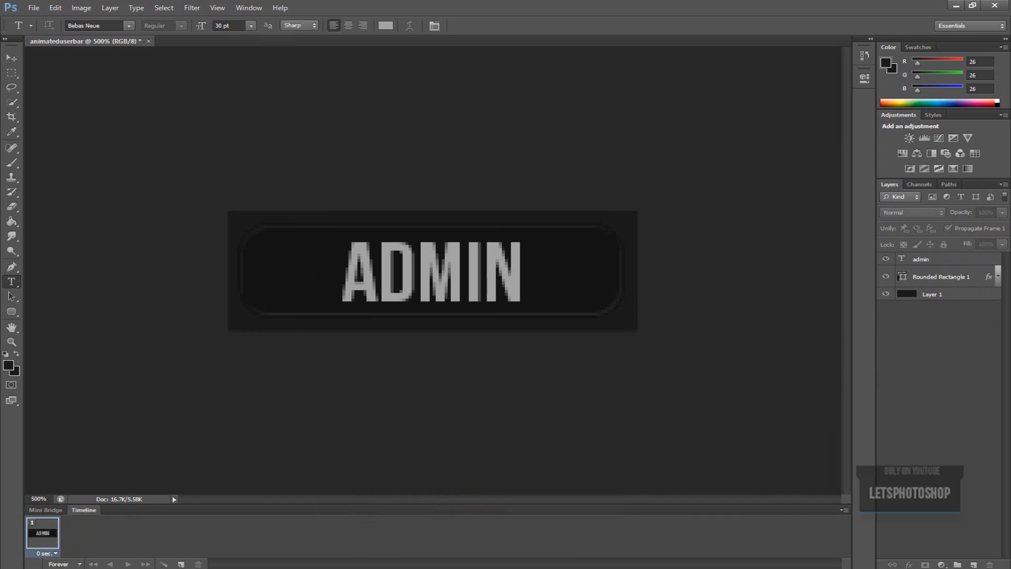
{"action": "left_click", "coordinate": [11, 132]}
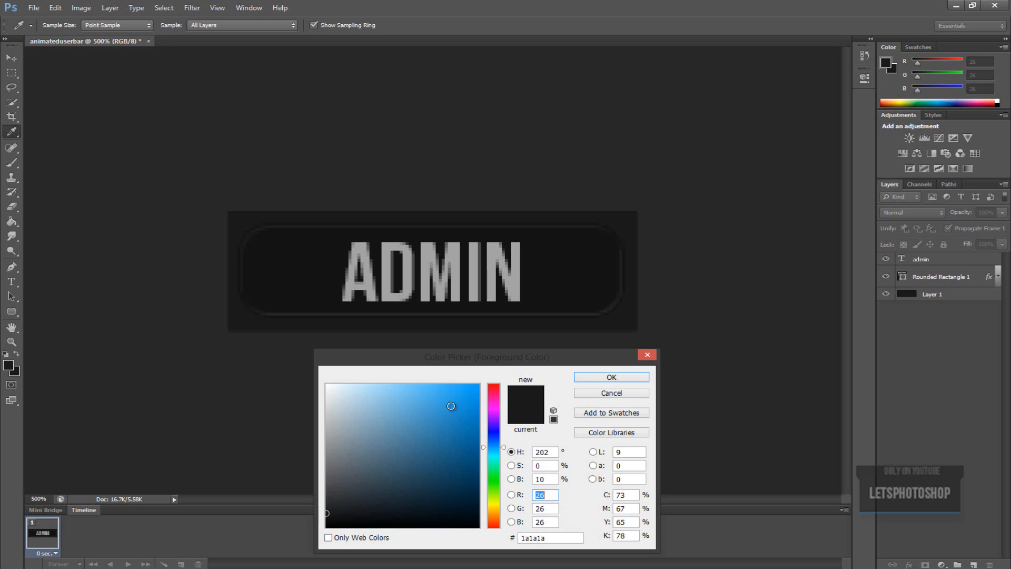
{"action": "left_click", "coordinate": [462, 407]}
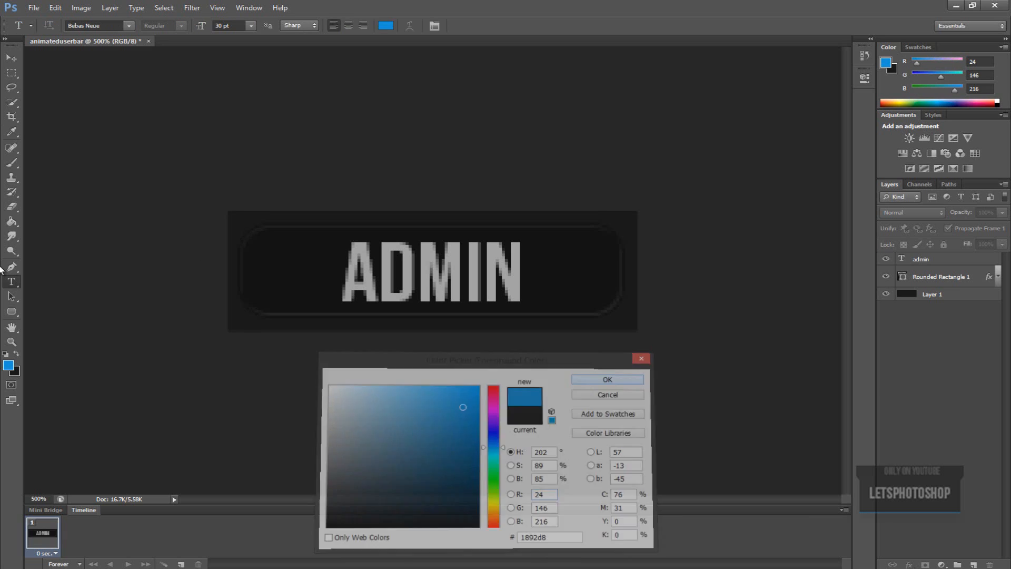
{"action": "left_click", "coordinate": [605, 379]}
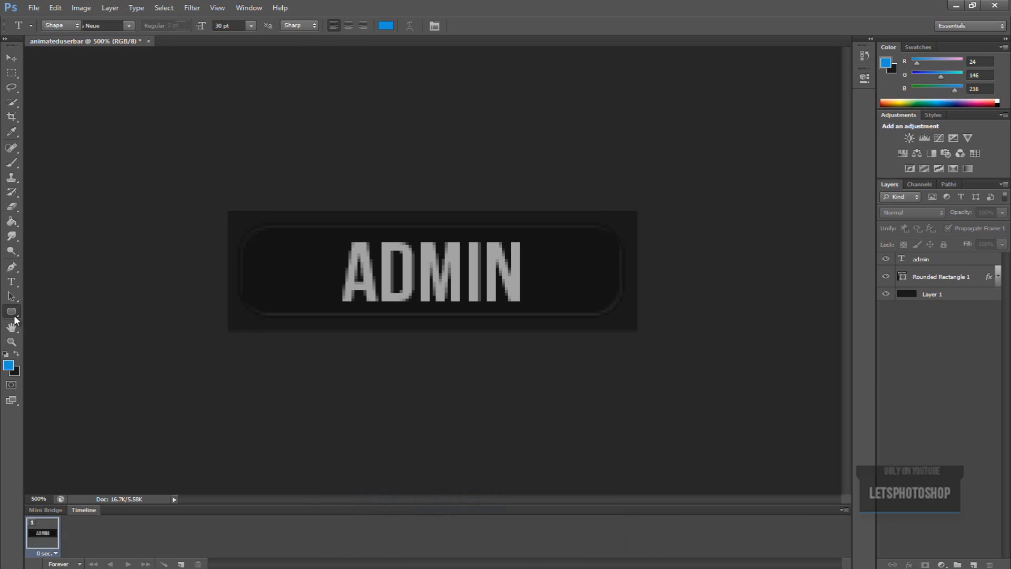
Draw the blue stripe, tilt it about 19° and shift it off the bar's left end
{"action": "left_click_drag", "start_coordinate": [282, 210], "coordinate": [335, 438]}
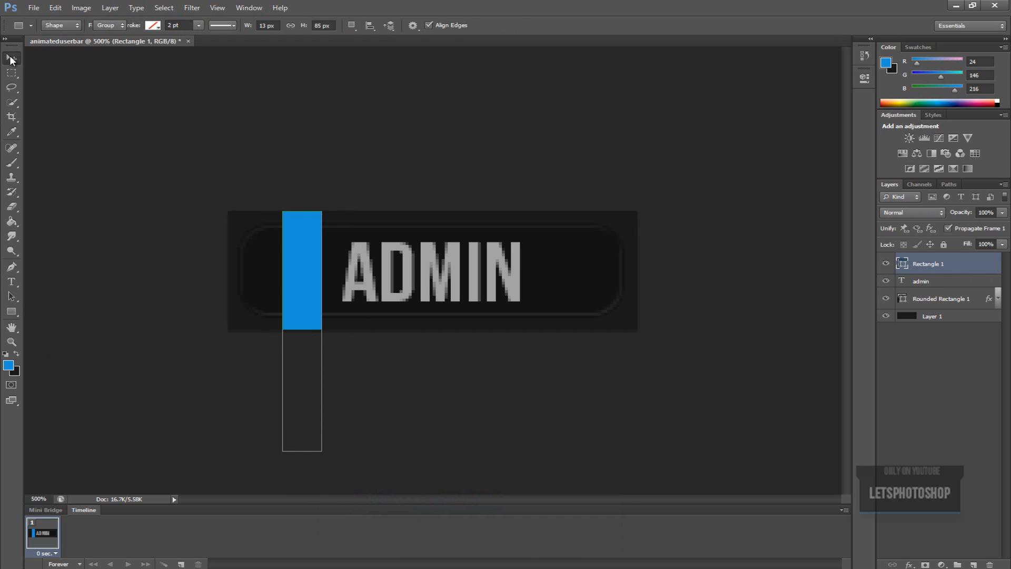
{"action": "left_click", "coordinate": [10, 58]}
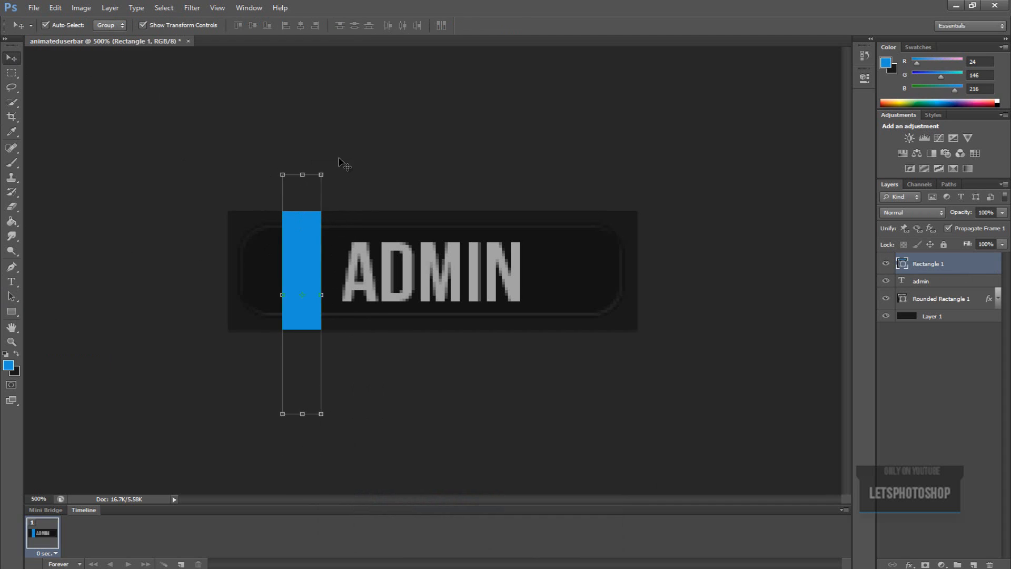
{"action": "left_click", "coordinate": [928, 263]}
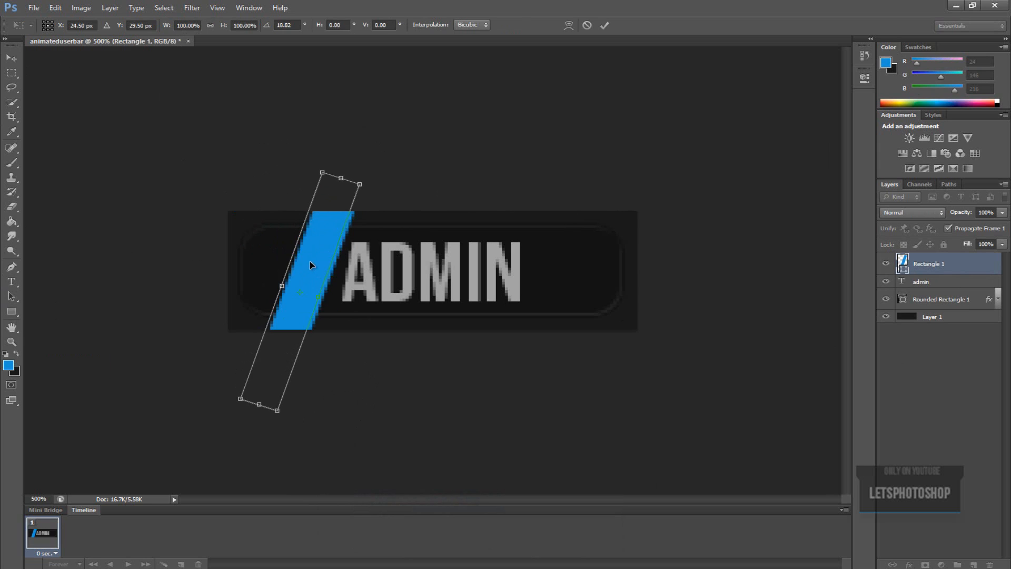
{"action": "left_click_drag", "start_coordinate": [310, 264], "coordinate": [216, 255]}
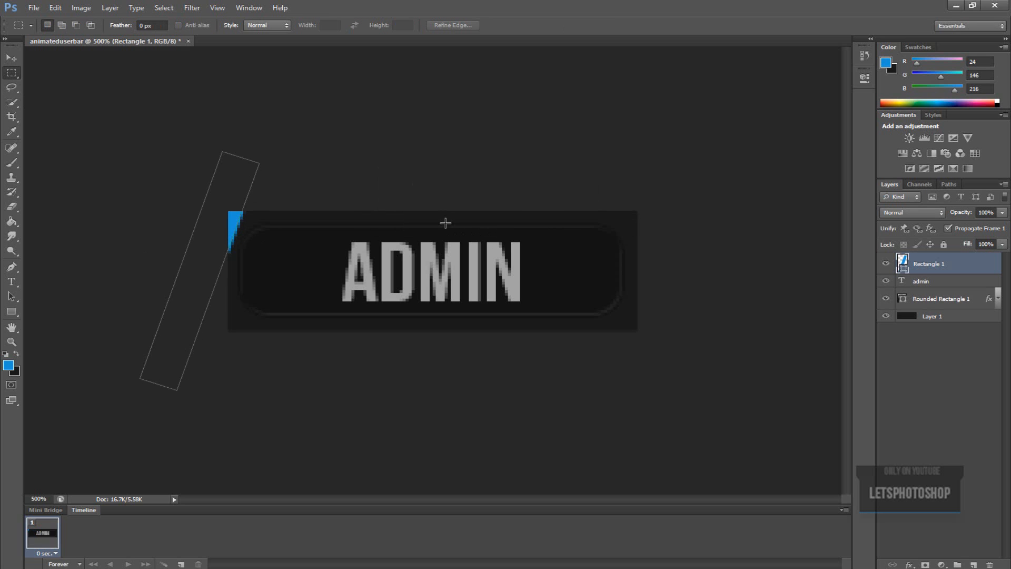
Move Rectangle 1 below the ADMIN text and clip it to the rounded bar
{"action": "left_click", "coordinate": [928, 264]}
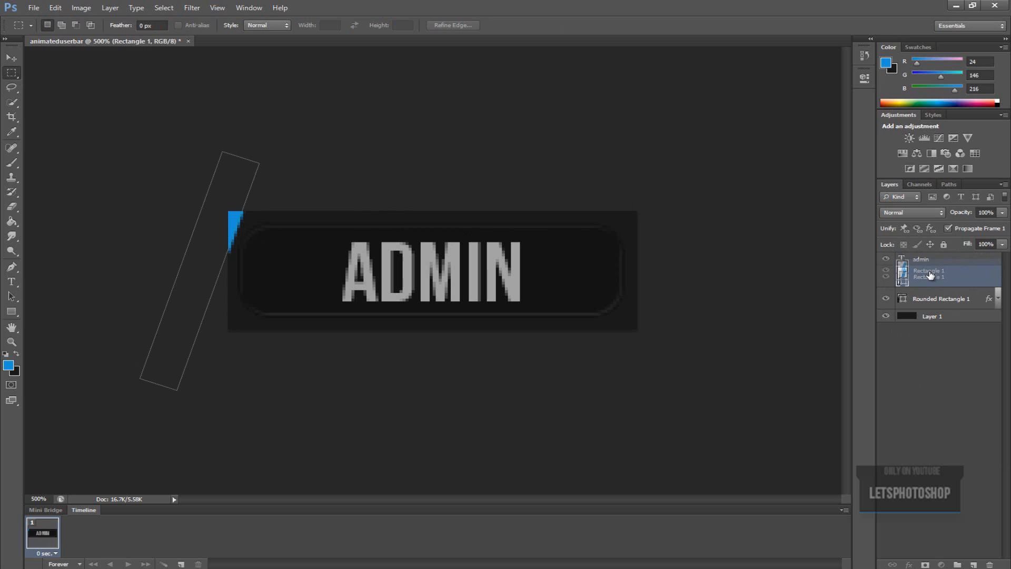
{"action": "right_click", "coordinate": [928, 275]}
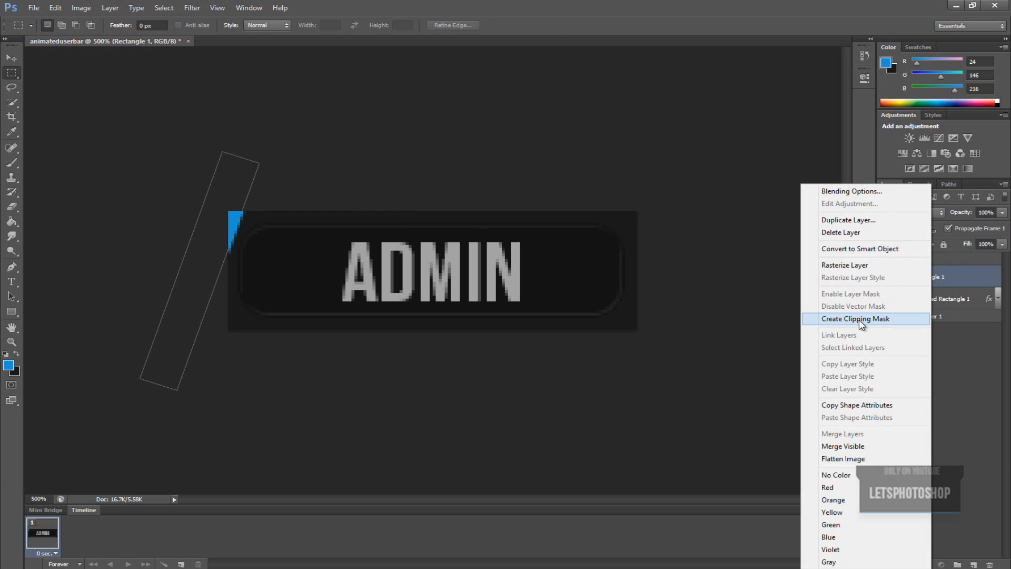
{"action": "left_click", "coordinate": [856, 319]}
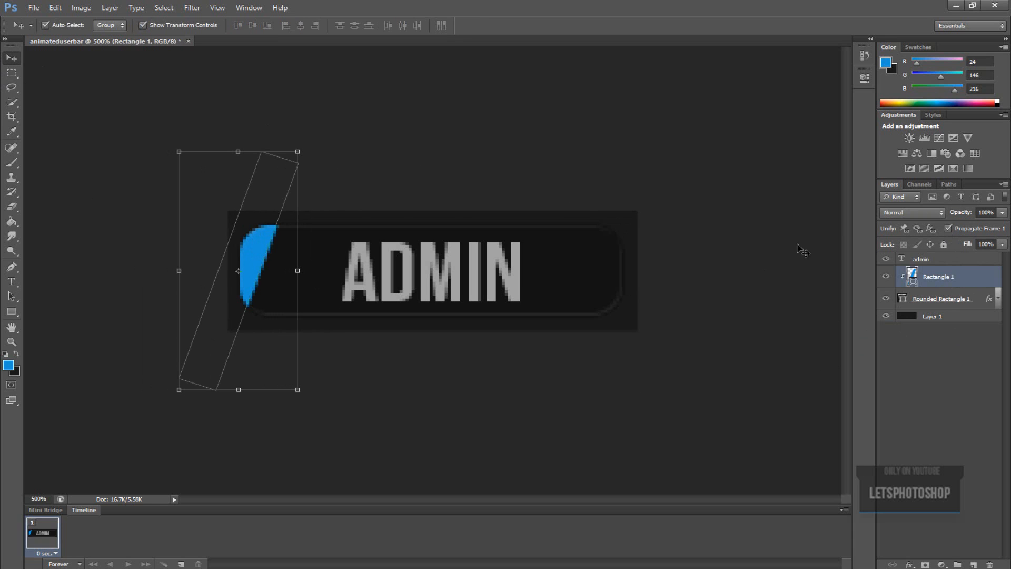
{"action": "mouse_move", "coordinate": [140, 243]}
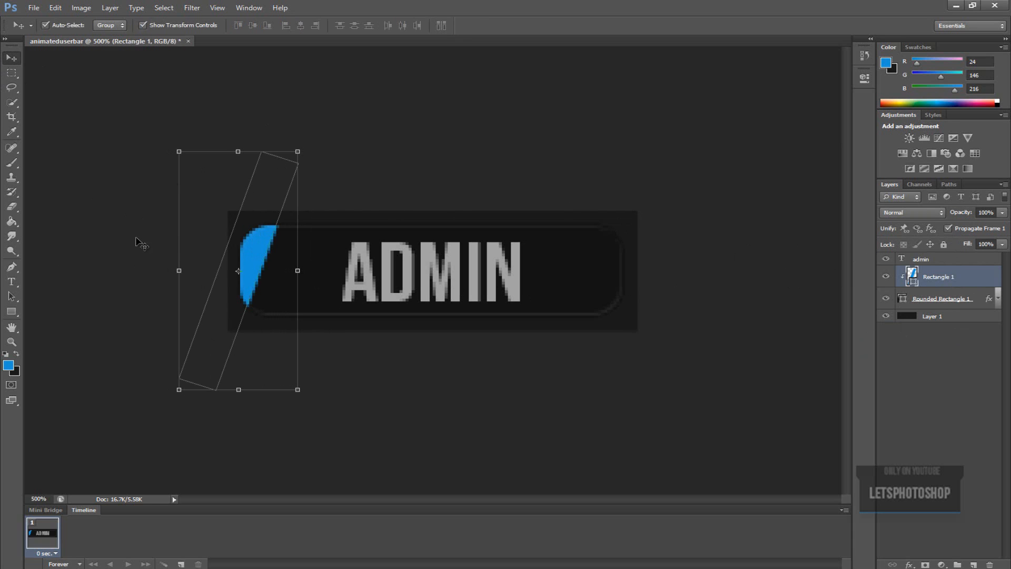
{"action": "mouse_move", "coordinate": [95, 358]}
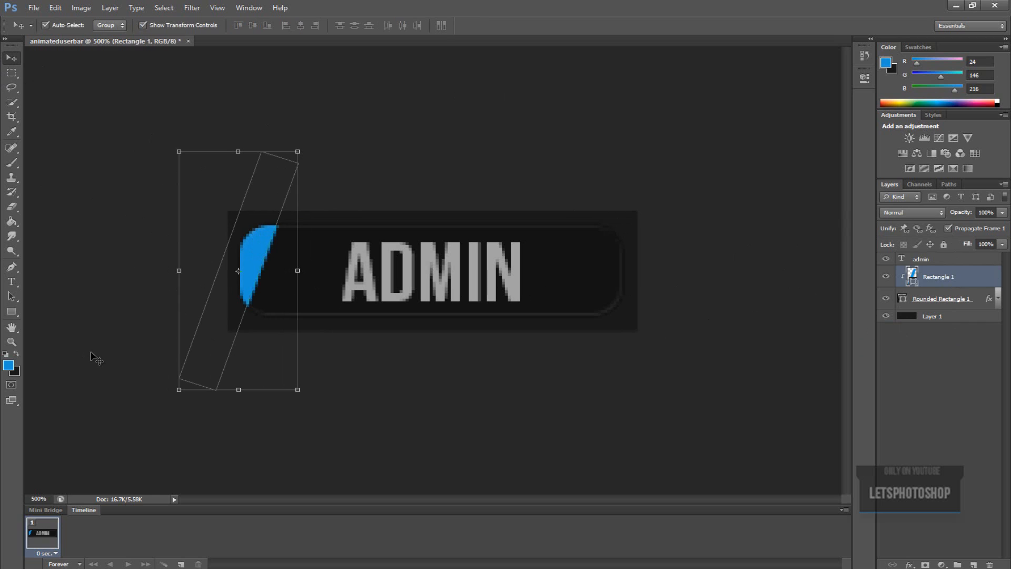
{"action": "left_click", "coordinate": [64, 563]}
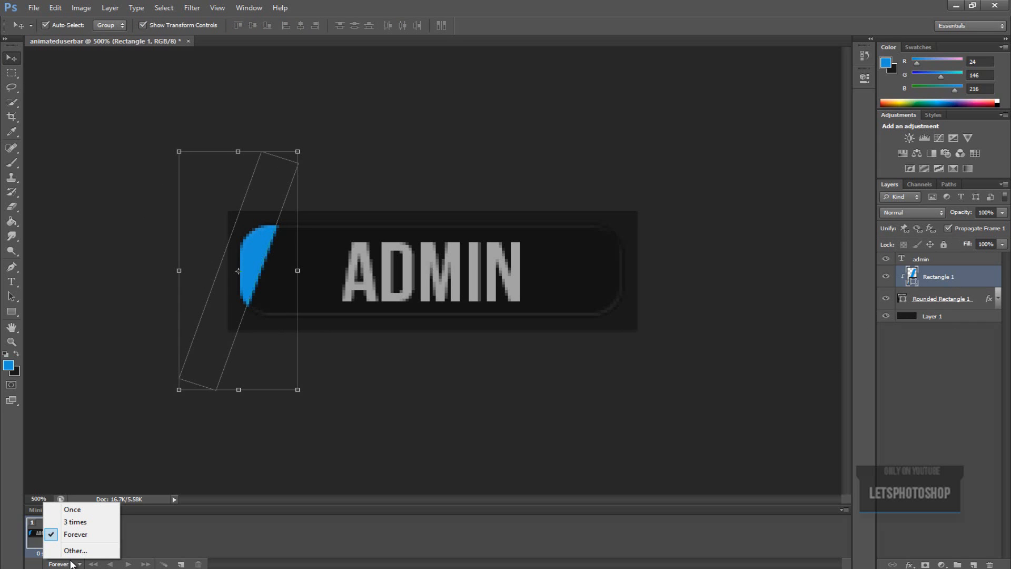
{"action": "mouse_move", "coordinate": [58, 563]}
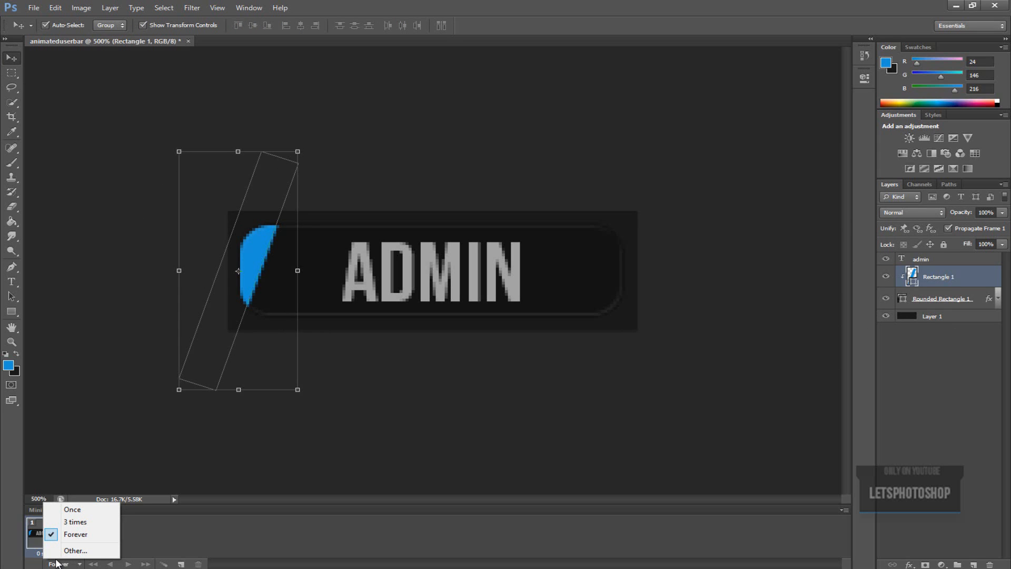
{"action": "mouse_move", "coordinate": [75, 550]}
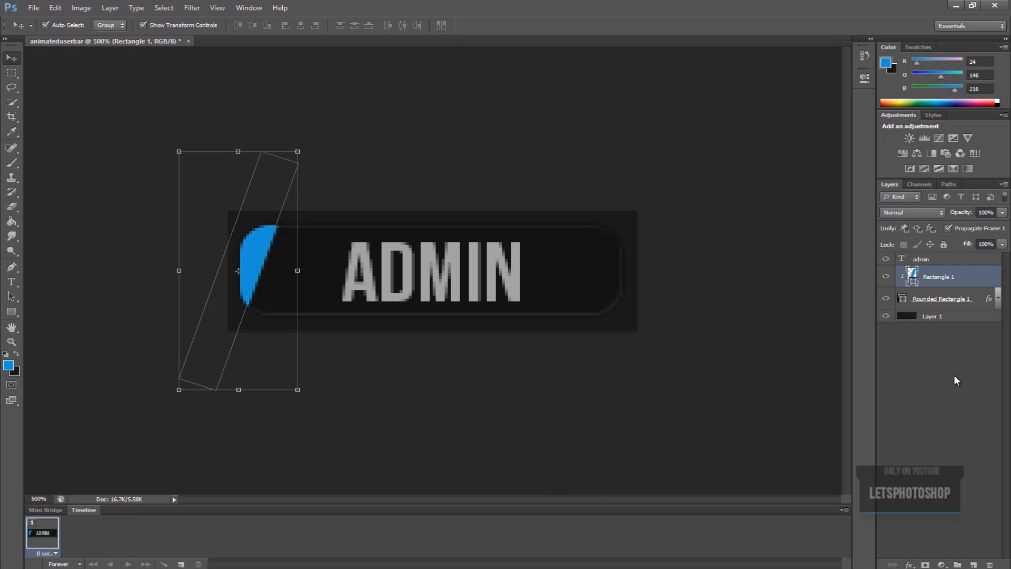
{"action": "mouse_move", "coordinate": [330, 212]}
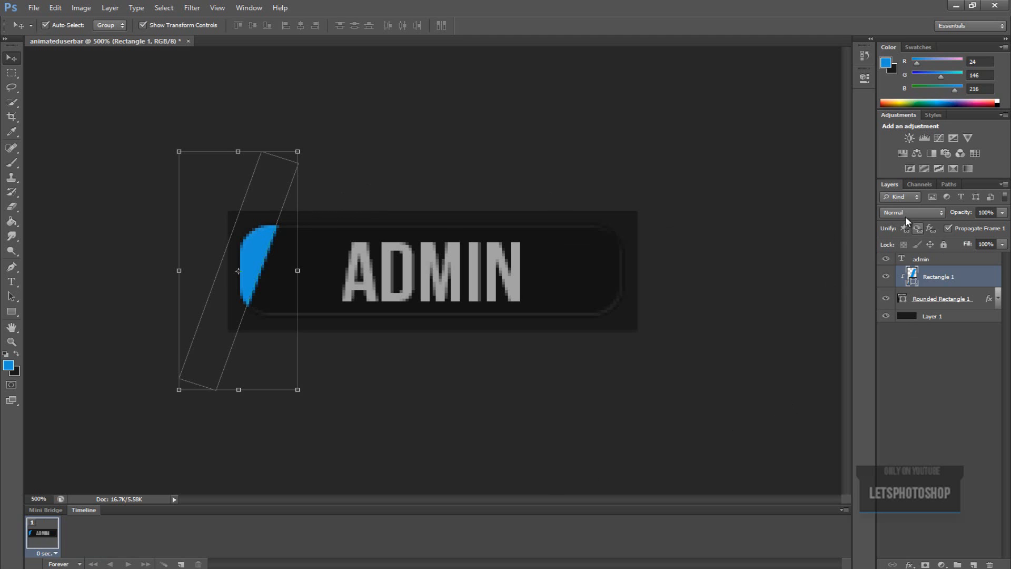
Try other blend modes on the stripe, then settle on Normal at 35% opacity
{"action": "left_click", "coordinate": [911, 212]}
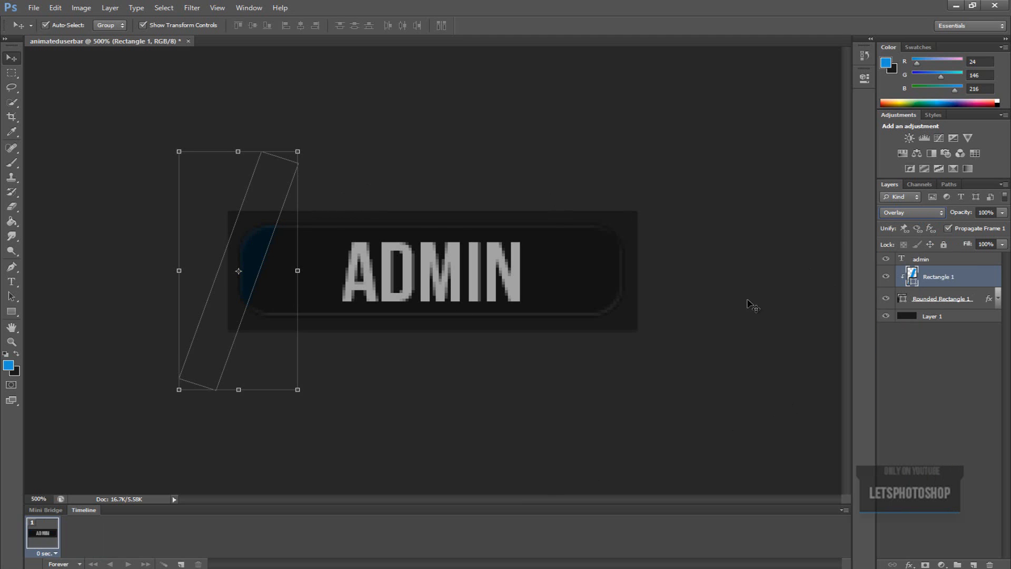
{"action": "left_click", "coordinate": [911, 212]}
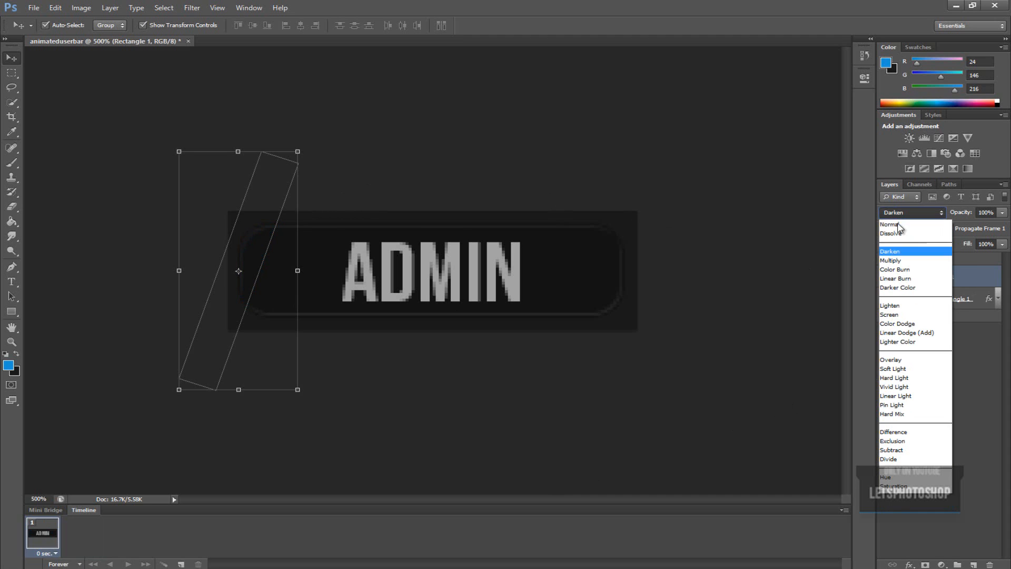
{"action": "left_click", "coordinate": [890, 224]}
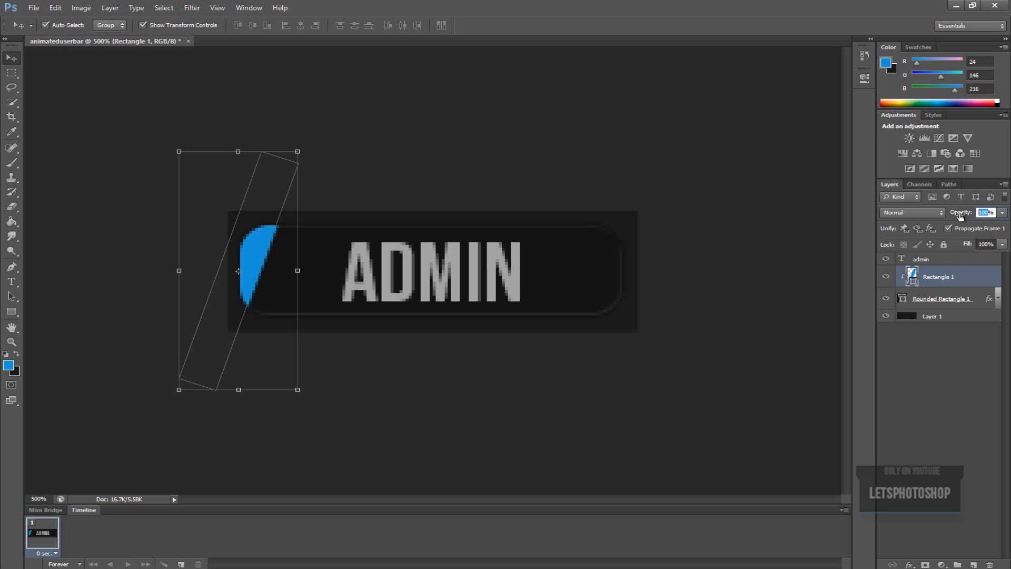
{"action": "type", "text": "35%"}
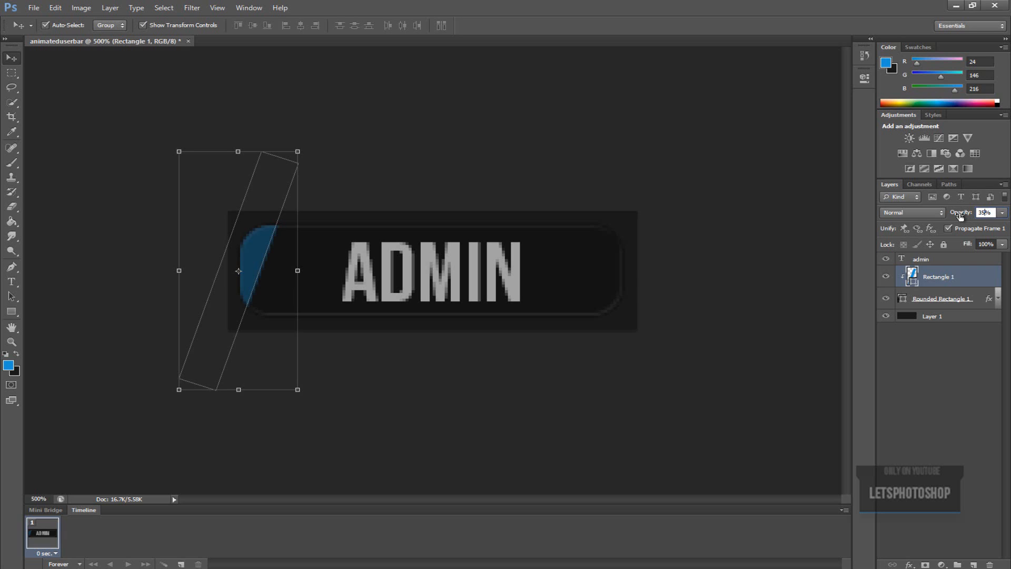
{"action": "mouse_move", "coordinate": [951, 345]}
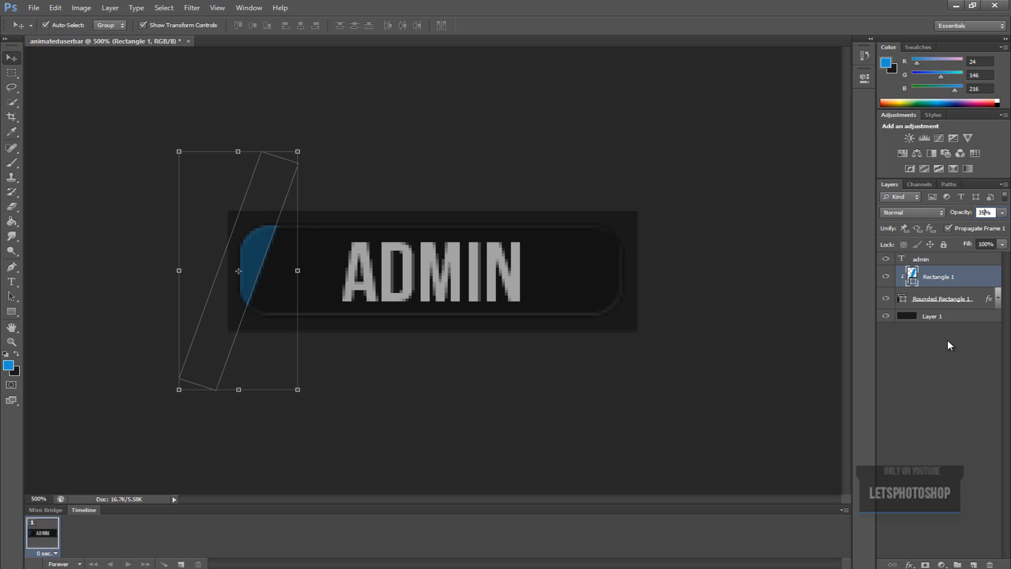
{"action": "right_click", "coordinate": [938, 276]}
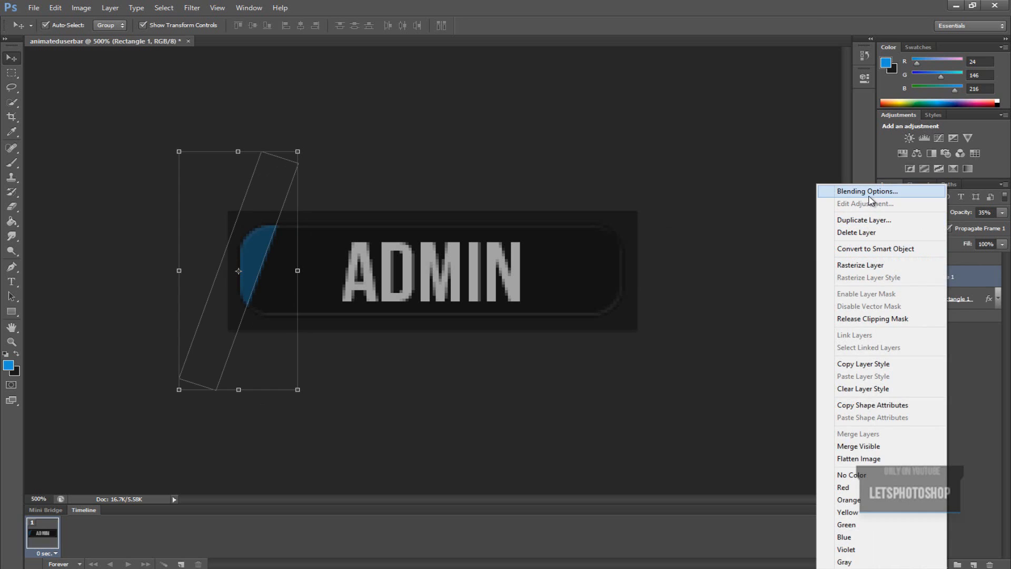
Add Inner Shadow and Drop Shadow effects to the Rectangle 1 stripe via Blending Options
{"action": "left_click", "coordinate": [867, 191]}
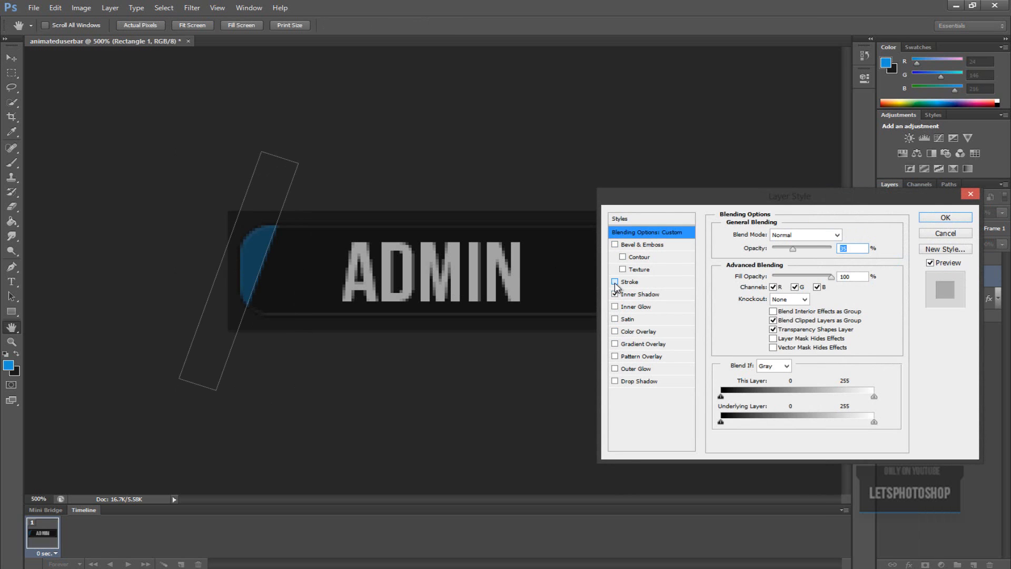
{"action": "left_click", "coordinate": [614, 281]}
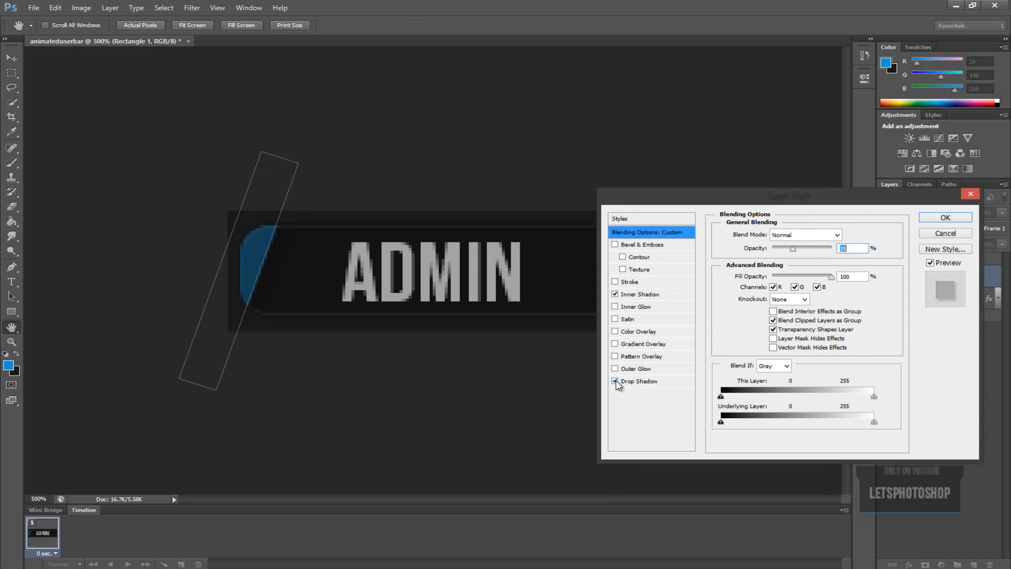
{"action": "left_click", "coordinate": [639, 380]}
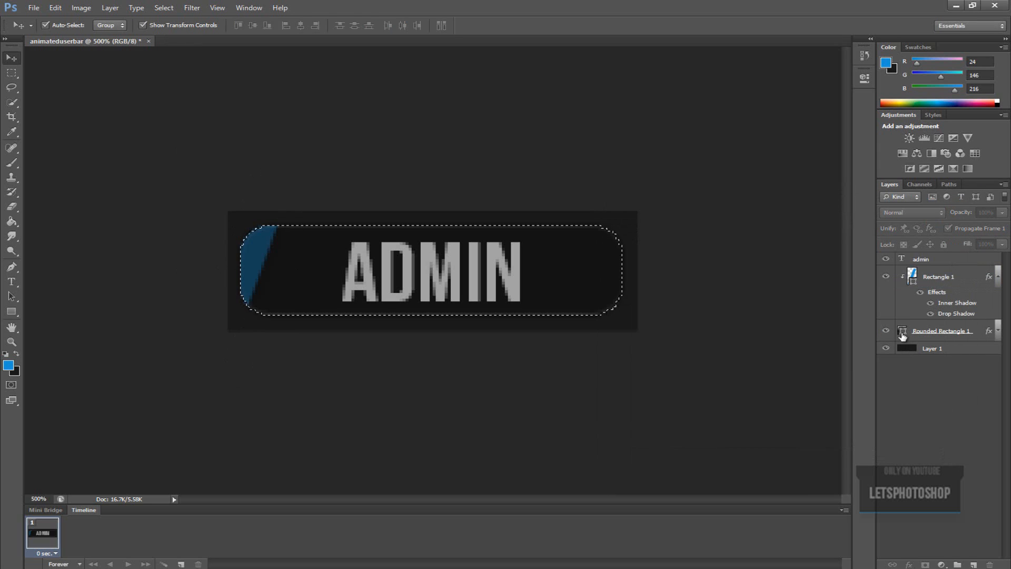
Select the bar's outline and fill a white Overlay layer above the stripe
{"action": "left_click", "coordinate": [11, 72]}
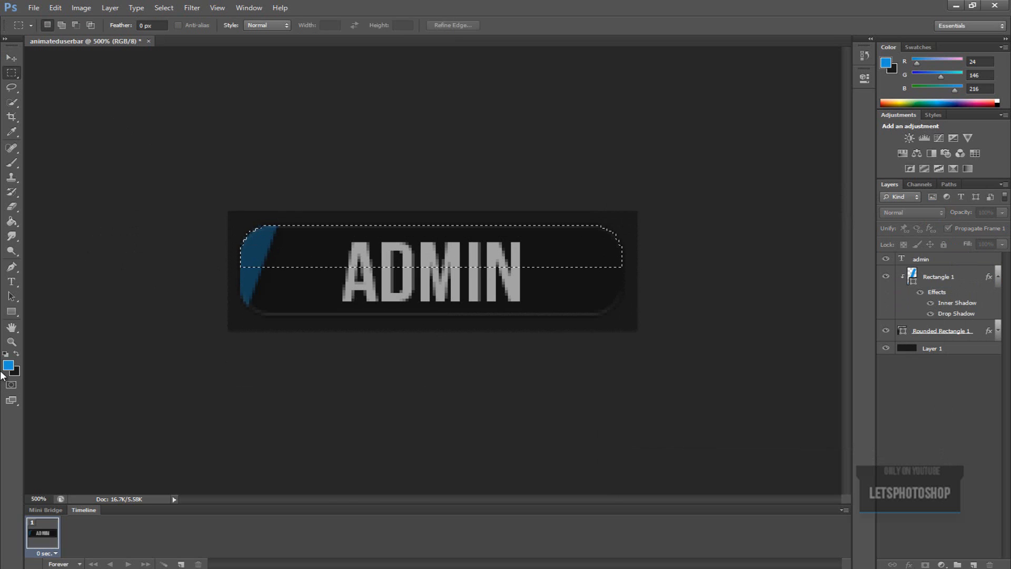
{"action": "left_click", "coordinate": [8, 364]}
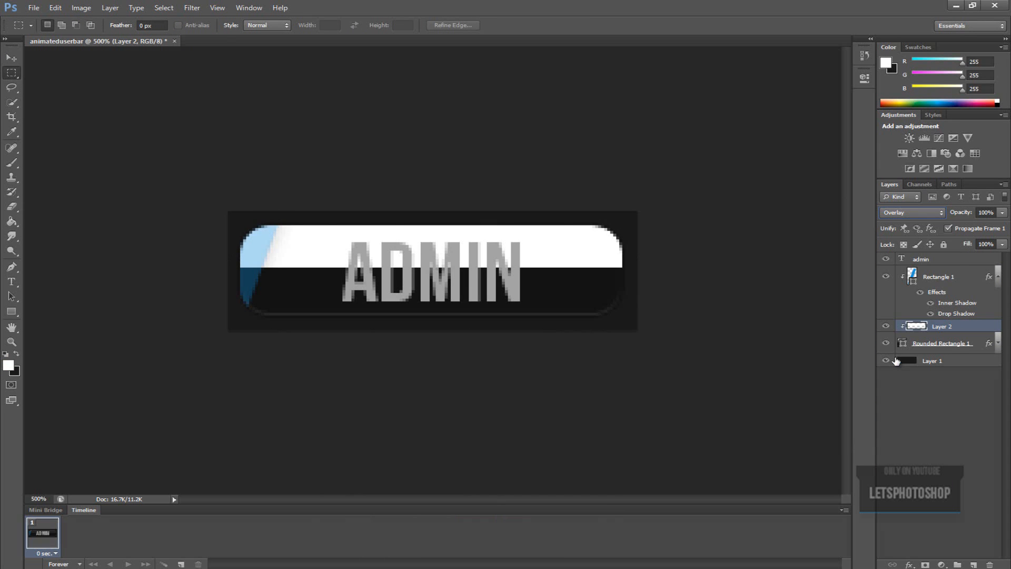
{"action": "left_click", "coordinate": [986, 212]}
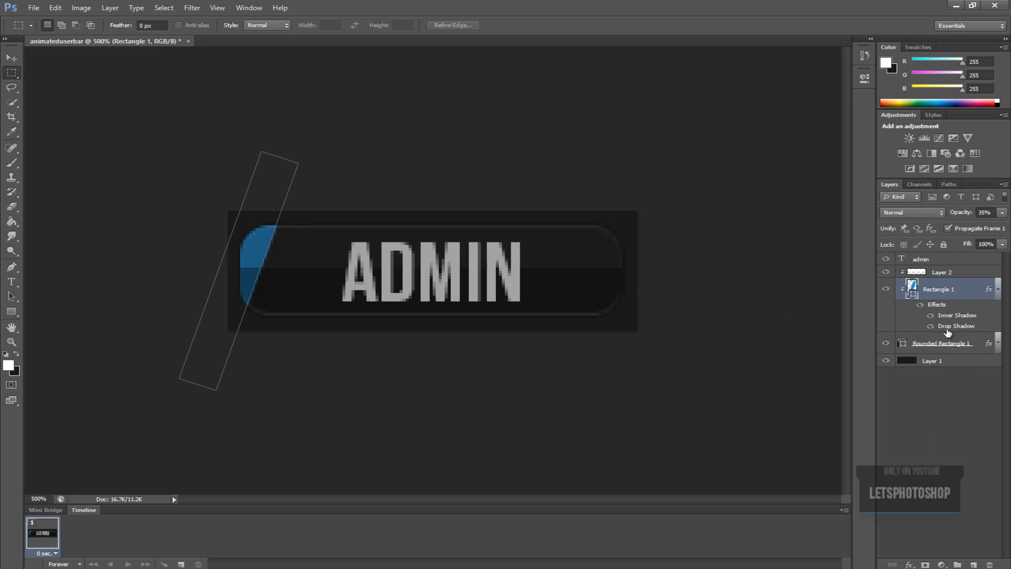
{"action": "mouse_move", "coordinate": [1003, 287]}
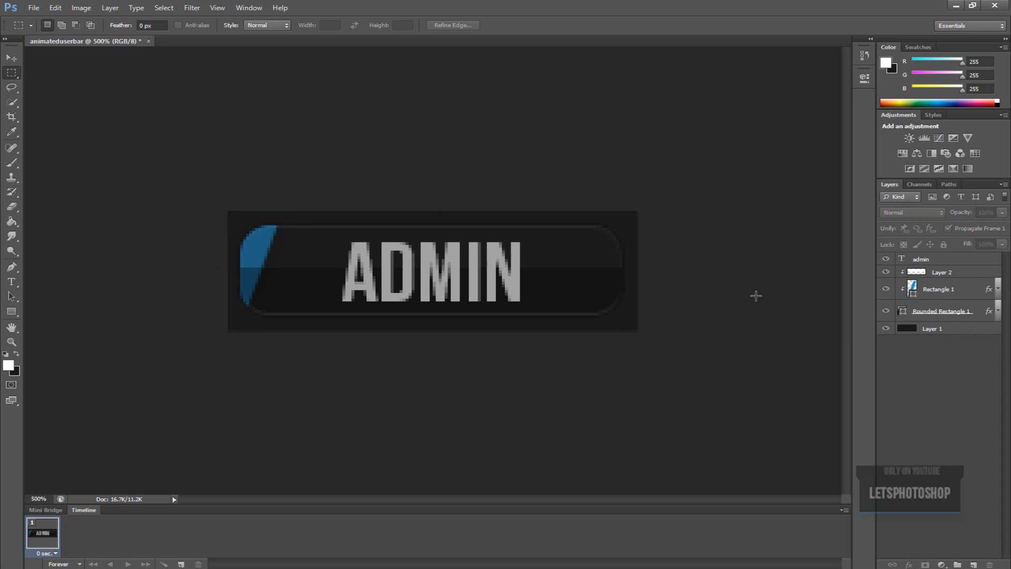
{"action": "mouse_move", "coordinate": [332, 159]}
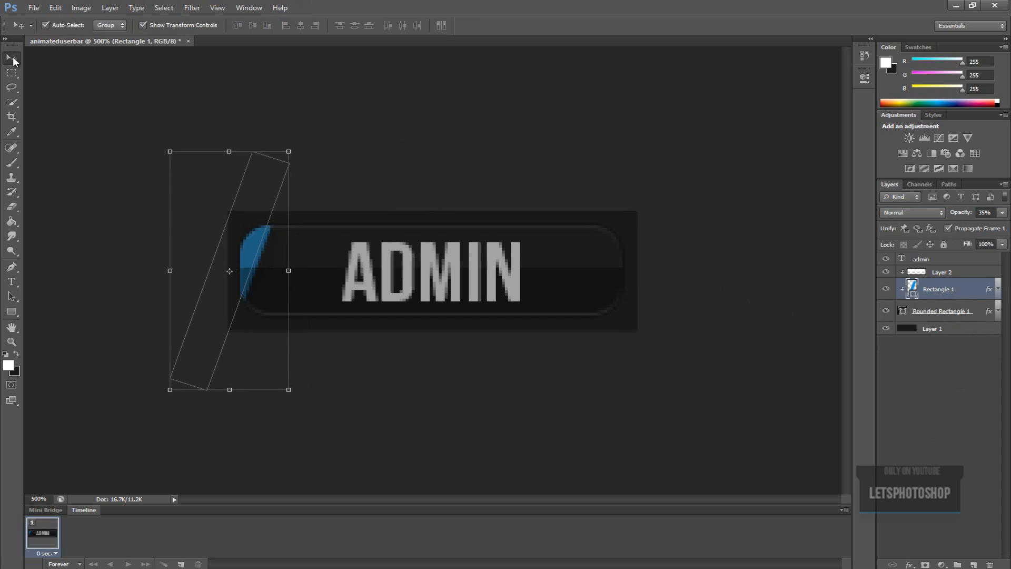
Slide the Rectangle 1 stripe left, just off the bar's left end
{"action": "left_click_drag", "start_coordinate": [229, 270], "coordinate": [208, 271]}
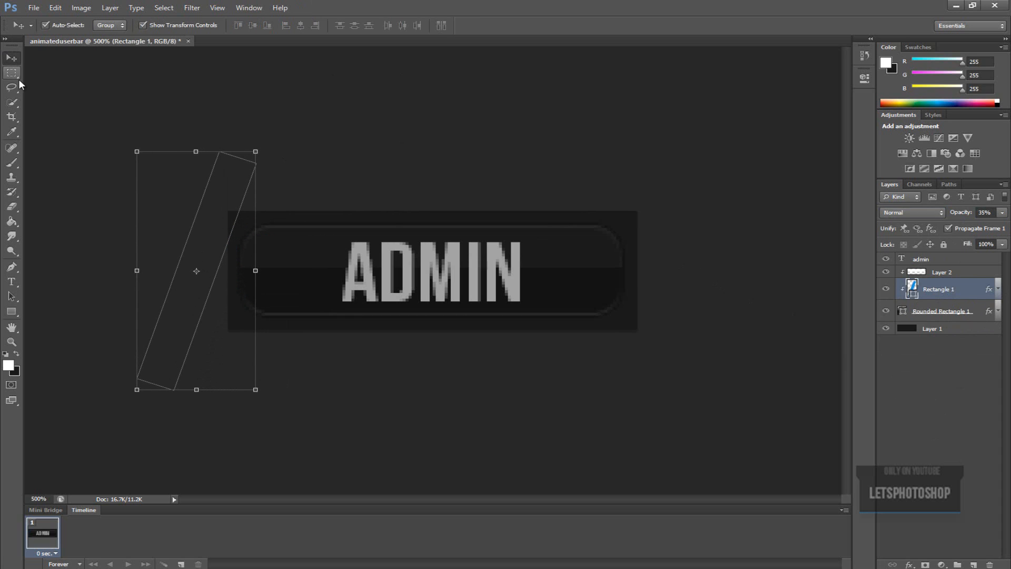
{"action": "left_click", "coordinate": [11, 72]}
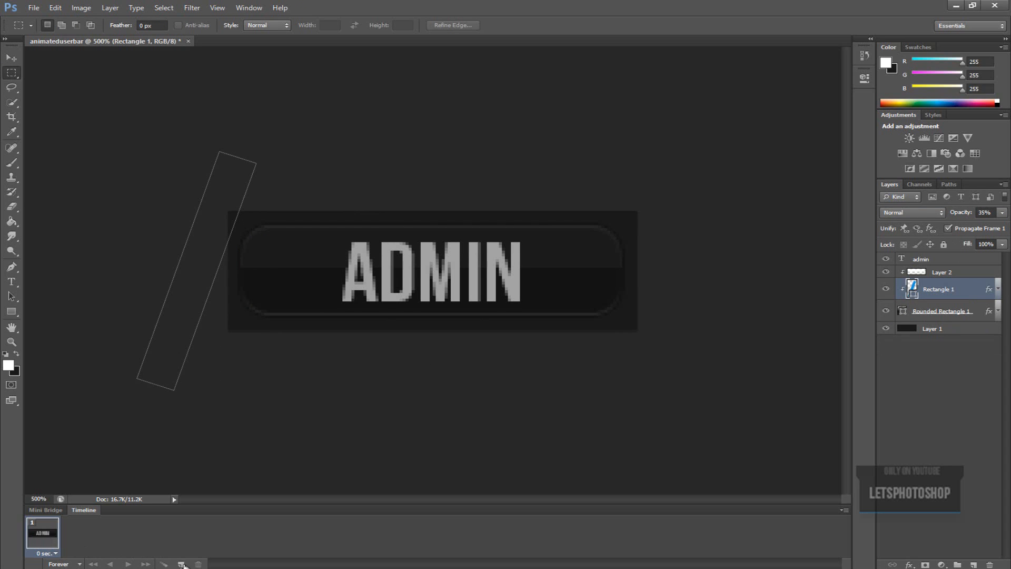
{"action": "mouse_move", "coordinate": [184, 563]}
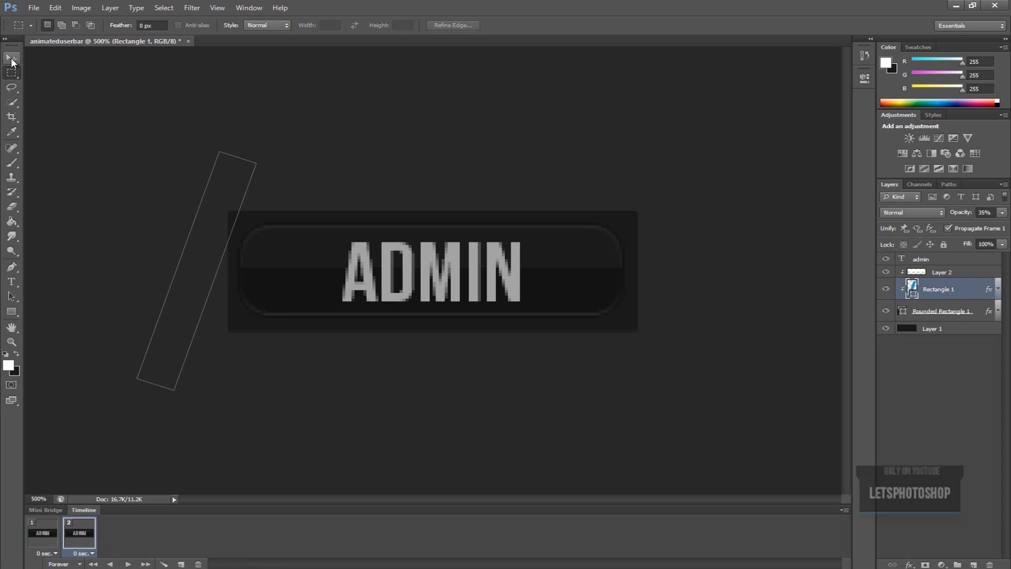
{"action": "left_click", "coordinate": [12, 57]}
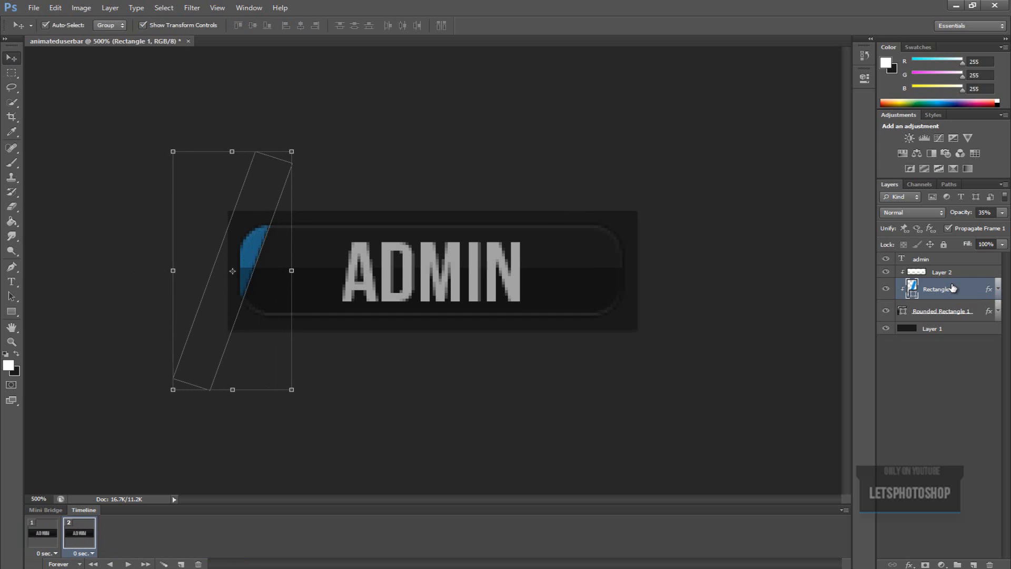
Drag the blue stripe rightward across ADMIN until it clears the bar's right edge
{"action": "left_click_drag", "start_coordinate": [232, 270], "coordinate": [256, 270]}
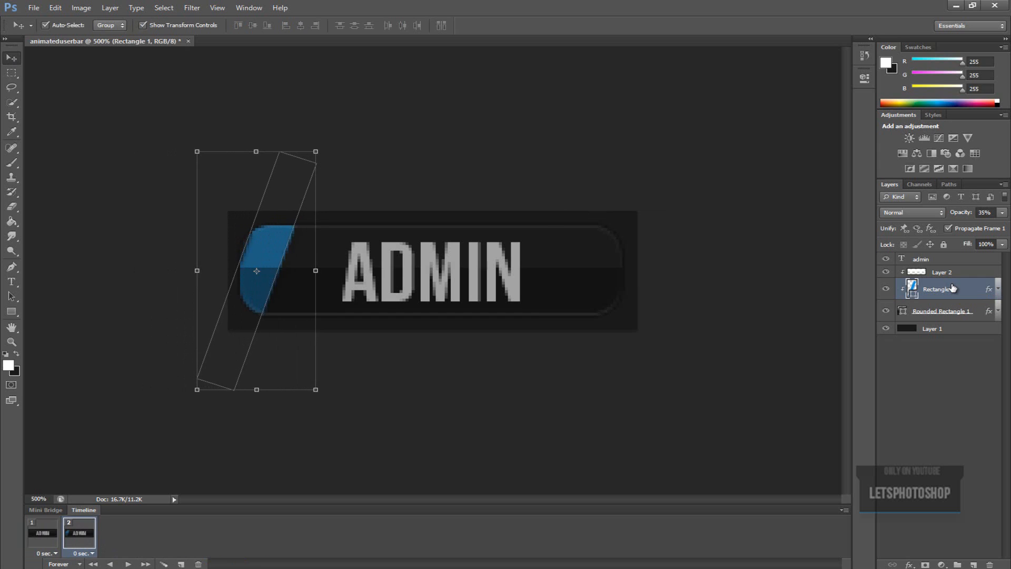
{"action": "left_click_drag", "start_coordinate": [256, 270], "coordinate": [284, 270]}
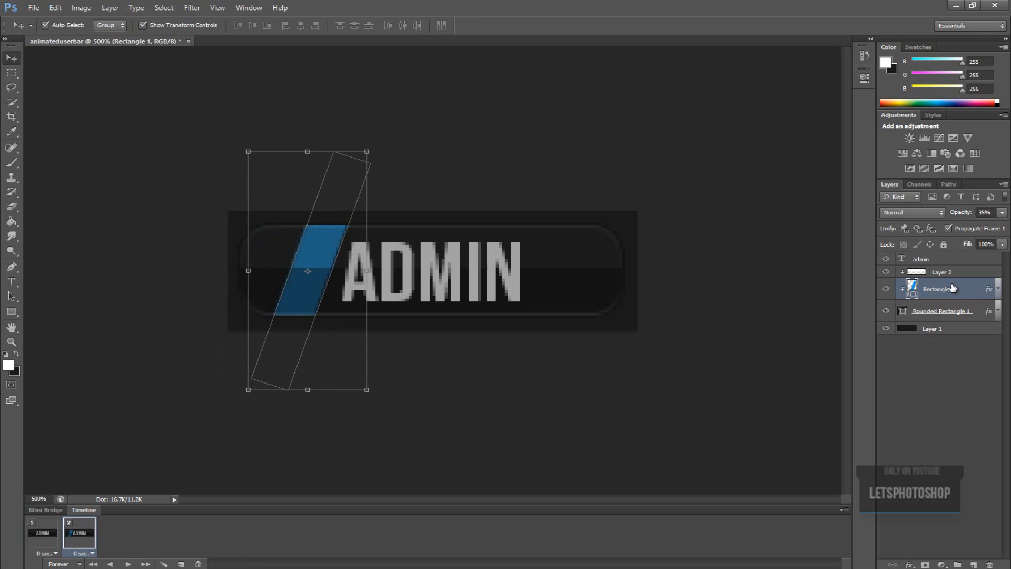
{"action": "left_click_drag", "start_coordinate": [307, 270], "coordinate": [347, 271]}
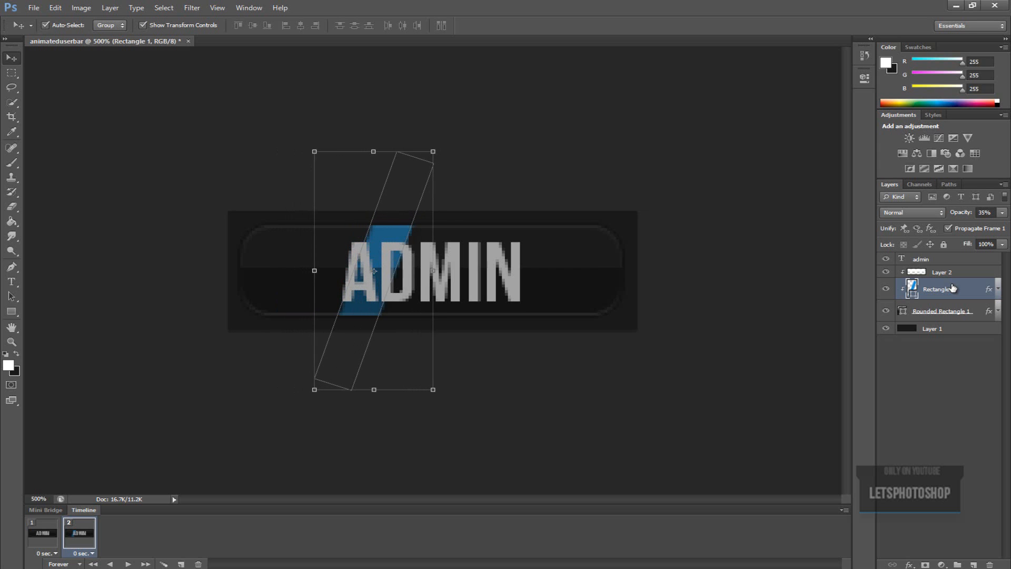
{"action": "left_click_drag", "start_coordinate": [374, 269], "coordinate": [397, 270]}
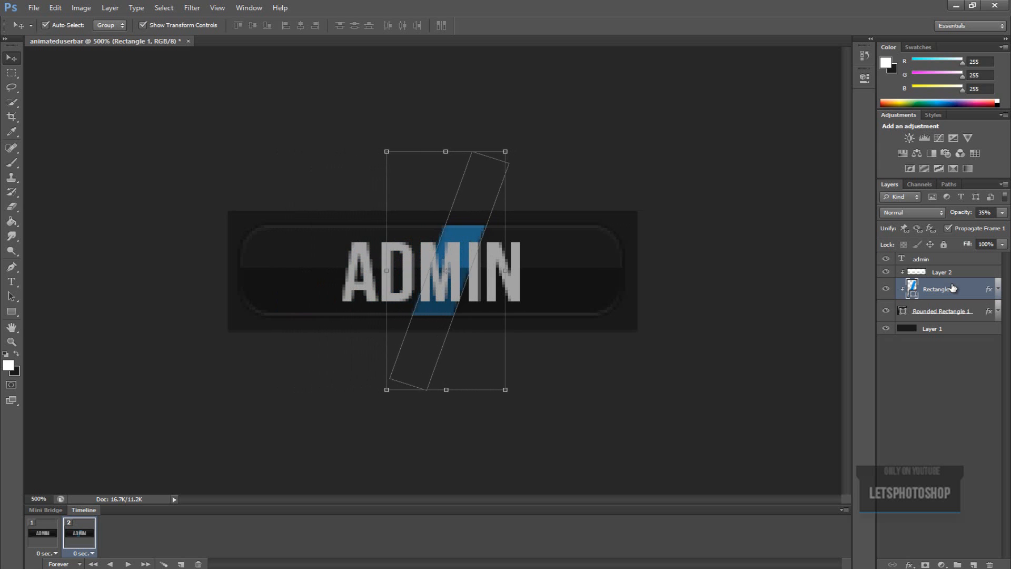
{"action": "left_click_drag", "start_coordinate": [447, 270], "coordinate": [472, 271]}
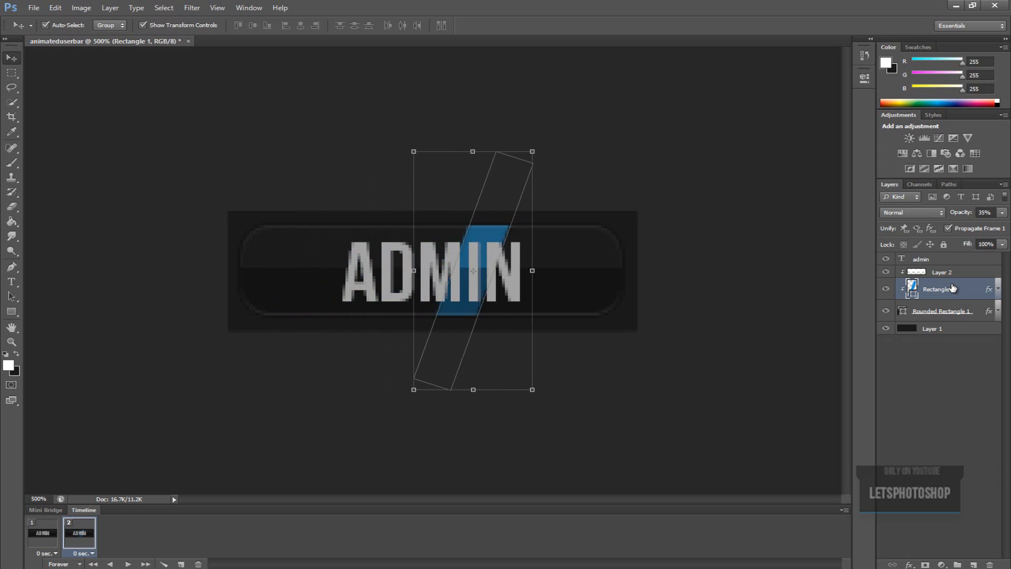
{"action": "left_click_drag", "start_coordinate": [473, 270], "coordinate": [493, 270]}
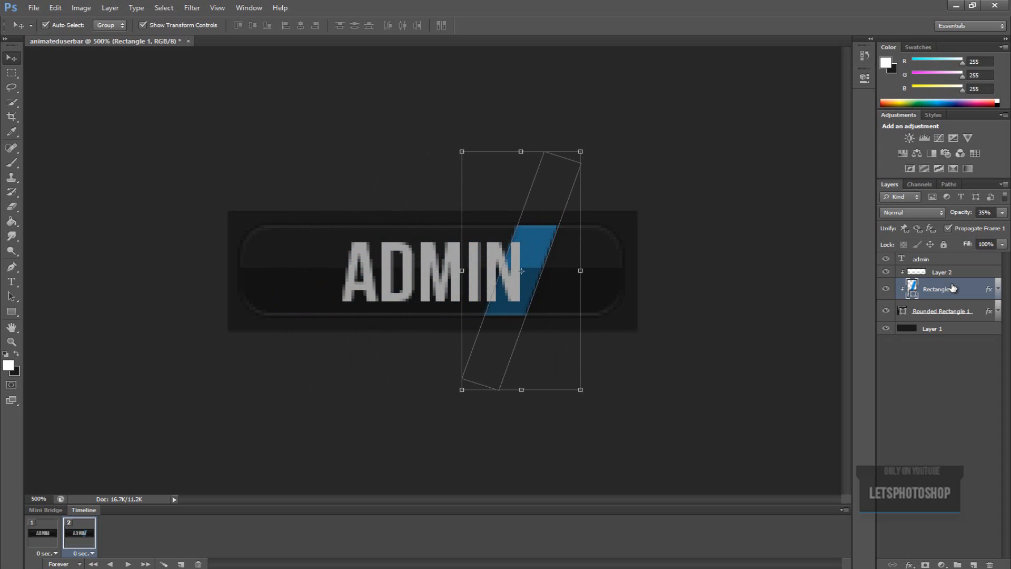
{"action": "left_click_drag", "start_coordinate": [521, 270], "coordinate": [545, 270]}
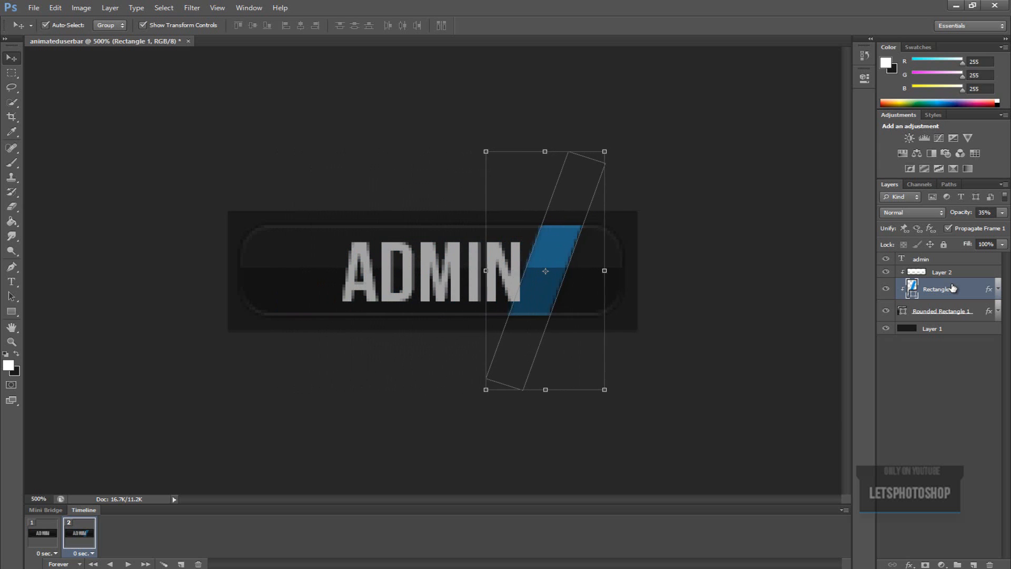
{"action": "left_click_drag", "start_coordinate": [545, 271], "coordinate": [568, 270]}
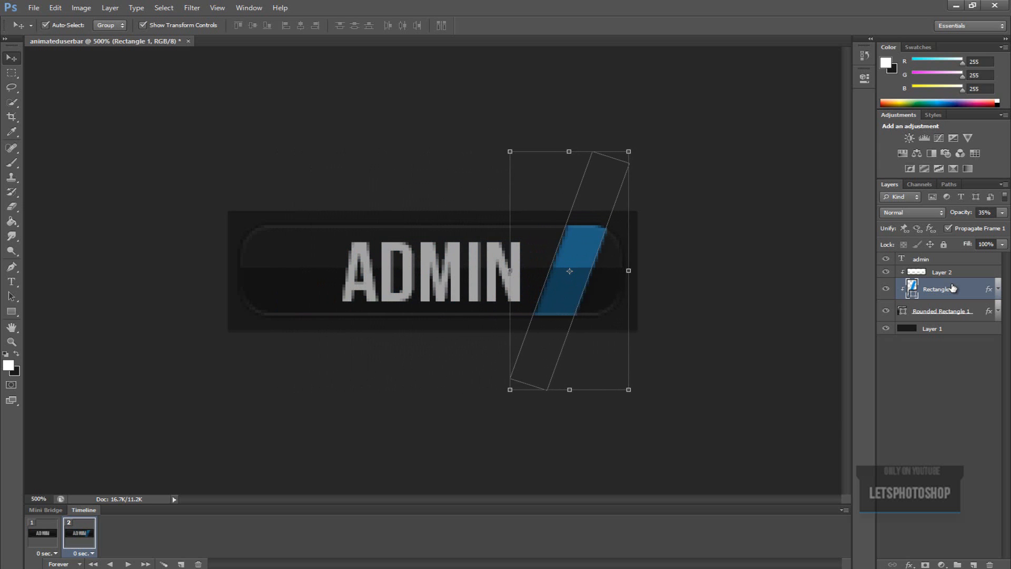
{"action": "left_click_drag", "start_coordinate": [568, 271], "coordinate": [594, 270]}
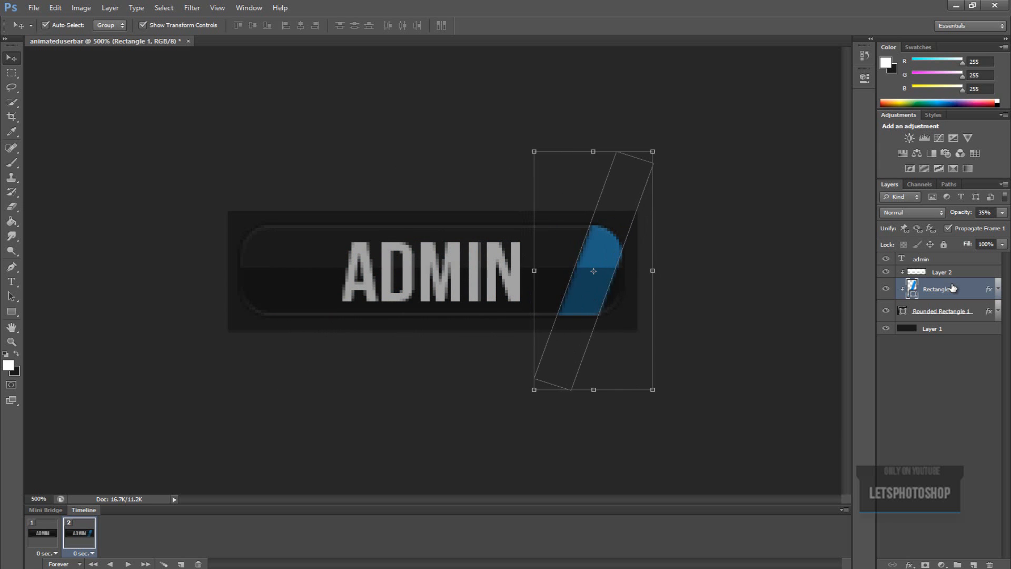
{"action": "left_click_drag", "start_coordinate": [593, 270], "coordinate": [617, 270]}
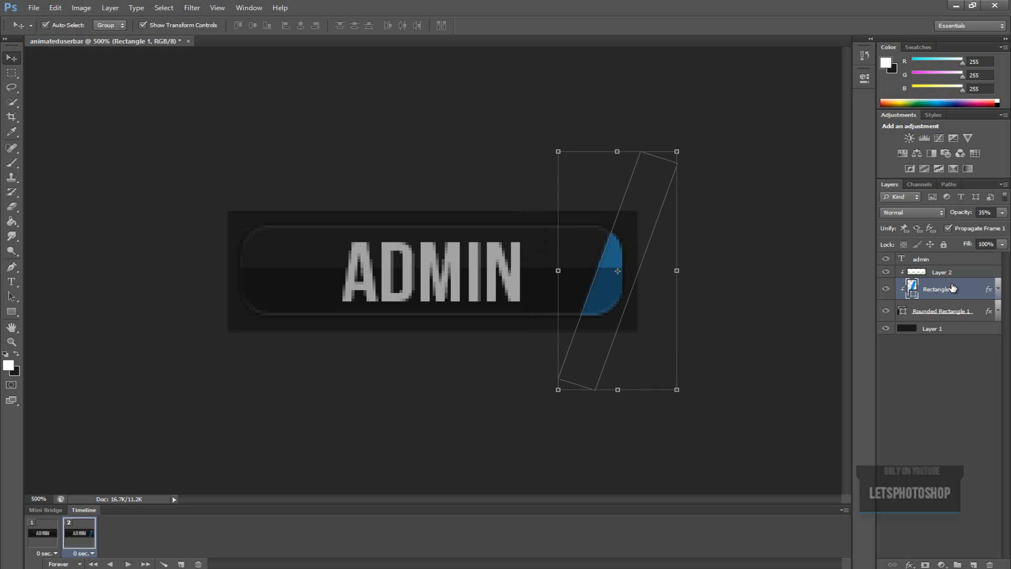
{"action": "left_click_drag", "start_coordinate": [616, 271], "coordinate": [641, 271]}
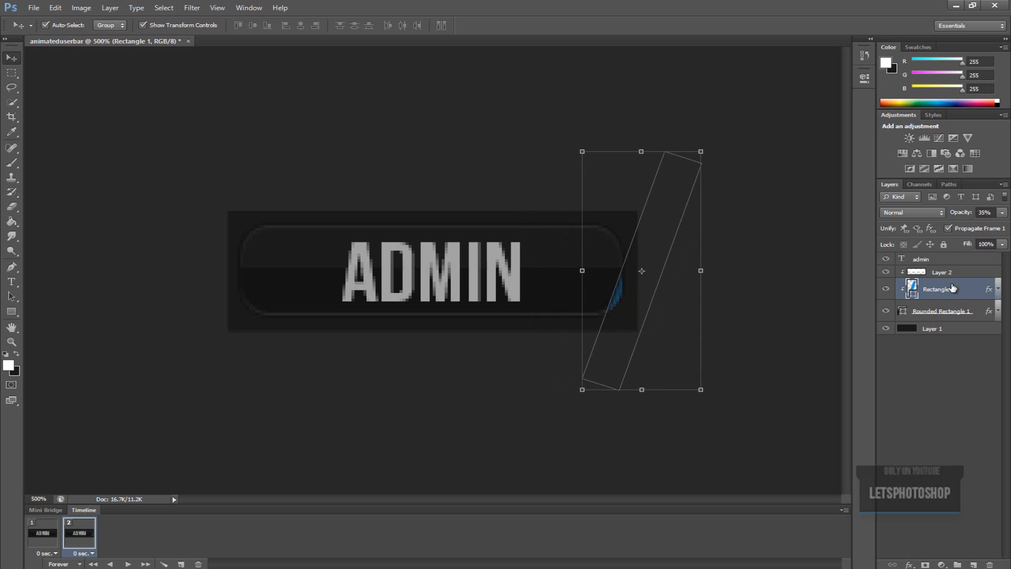
{"action": "left_click_drag", "start_coordinate": [611, 270], "coordinate": [656, 271]}
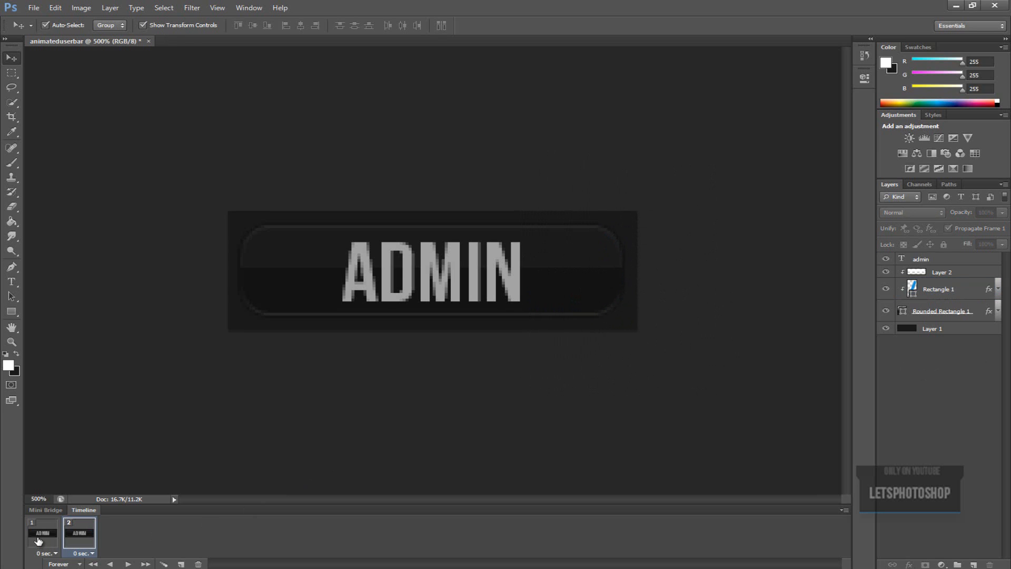
Tween from frame 1, adding 35 in-between frames
{"action": "left_click", "coordinate": [41, 532]}
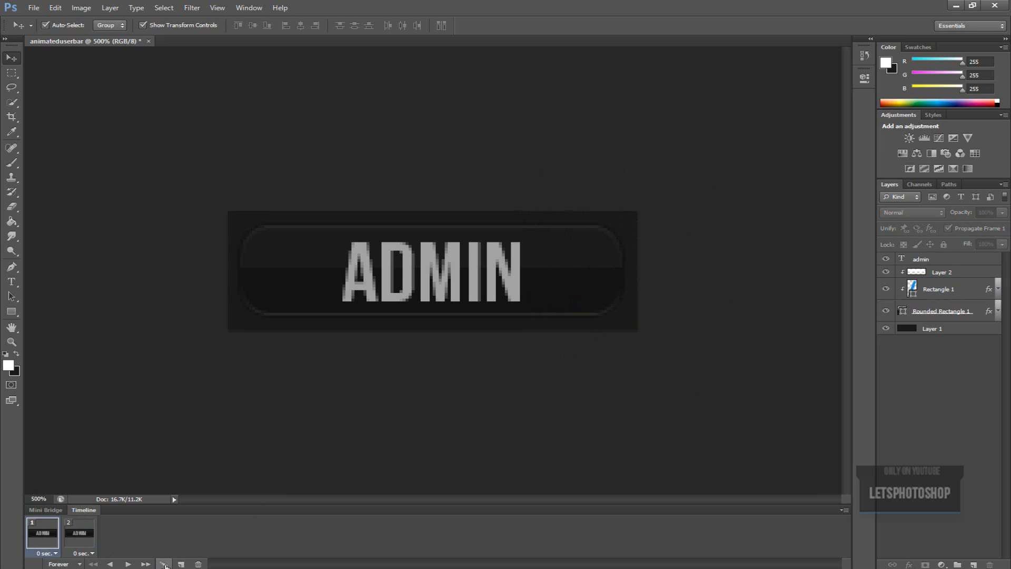
{"action": "left_click", "coordinate": [164, 564]}
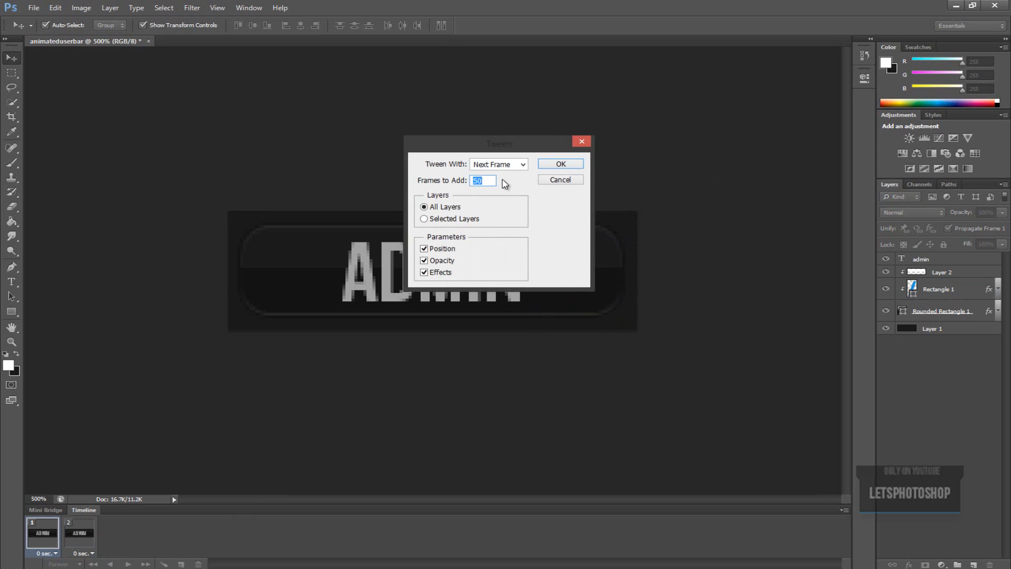
{"action": "type", "text": "35"}
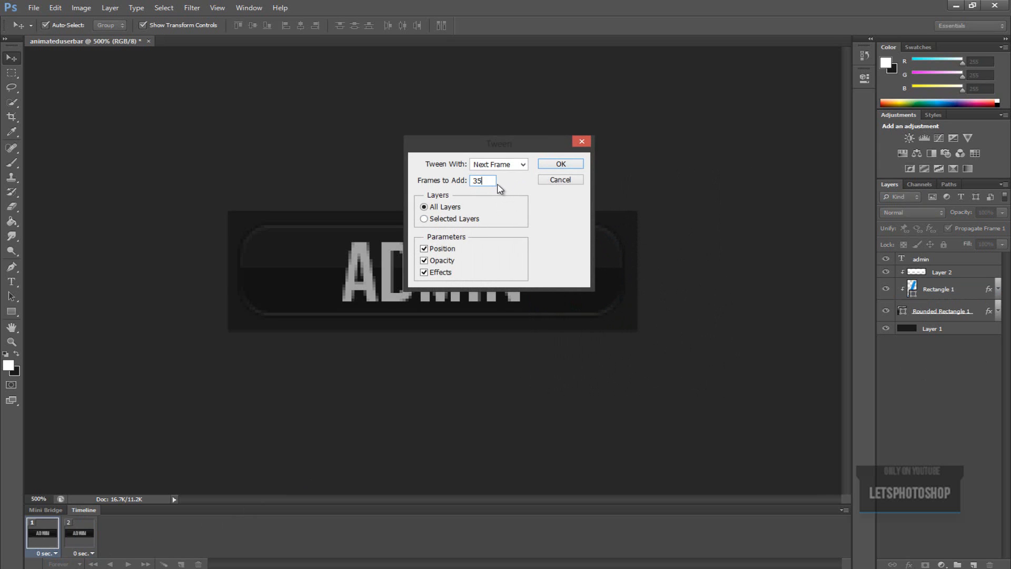
{"action": "left_click", "coordinate": [558, 163]}
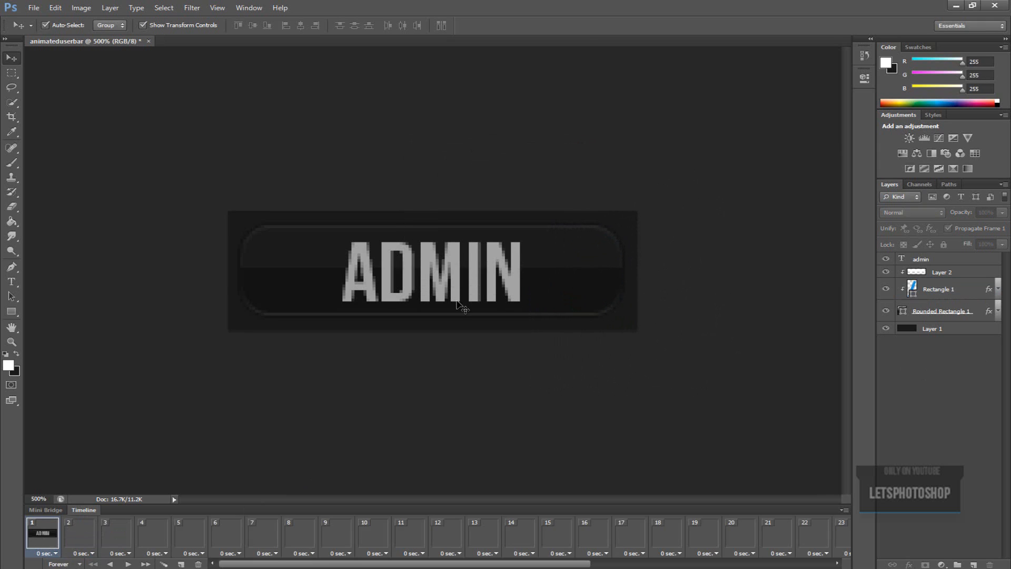
{"action": "left_click", "coordinate": [127, 563]}
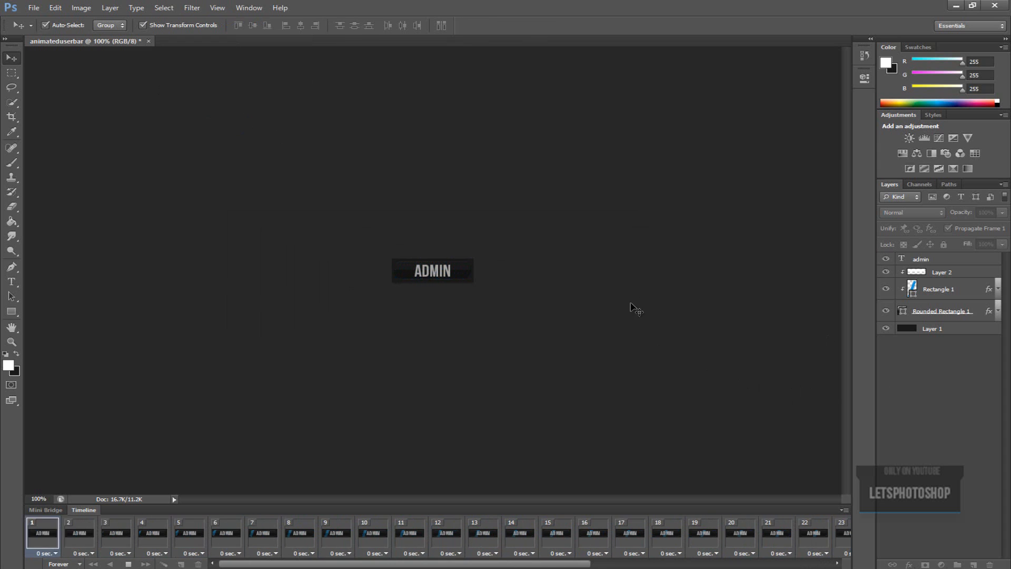
Play the 37-frame shine animation in the Timeline, then stop it
{"action": "left_click", "coordinate": [776, 532]}
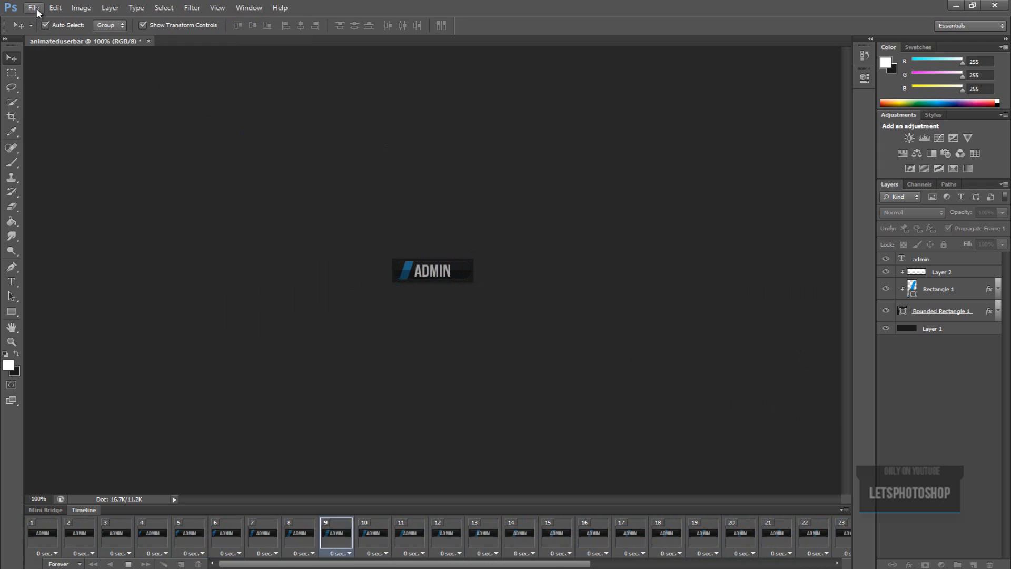
{"action": "left_click", "coordinate": [33, 8]}
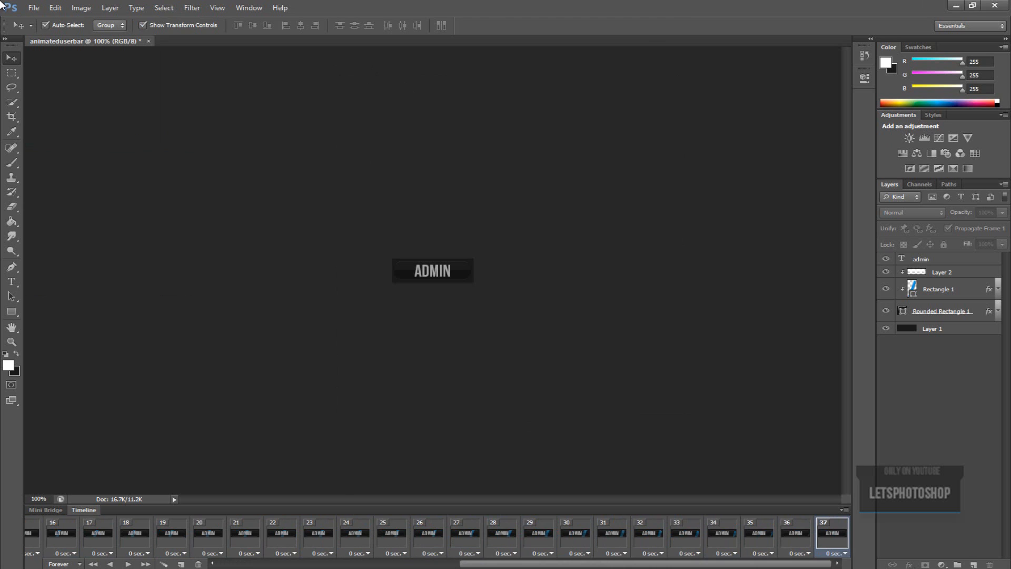
Open File > Save for Web and choose GIF from the format list
{"action": "left_click", "coordinate": [32, 8]}
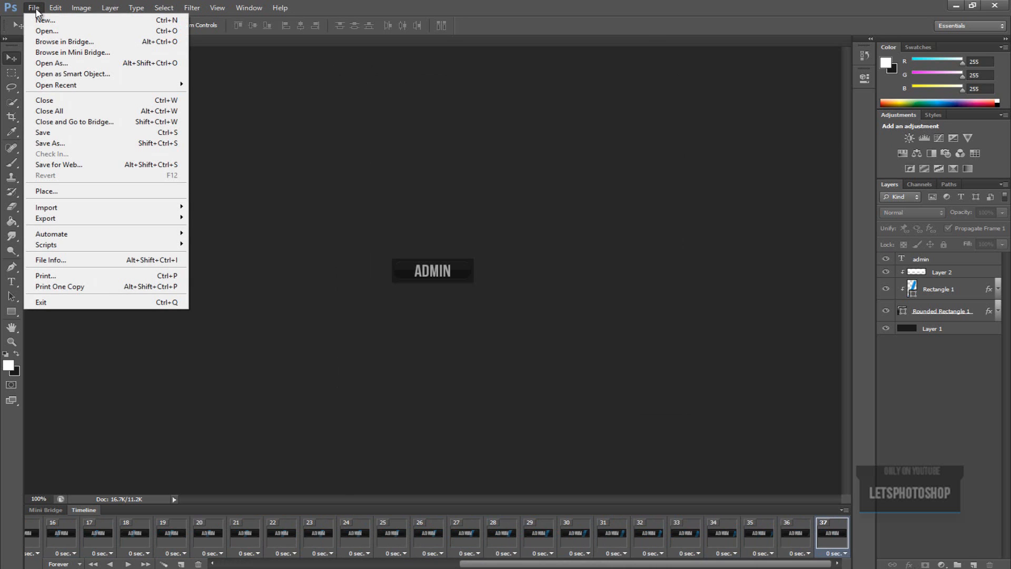
{"action": "mouse_move", "coordinate": [58, 165]}
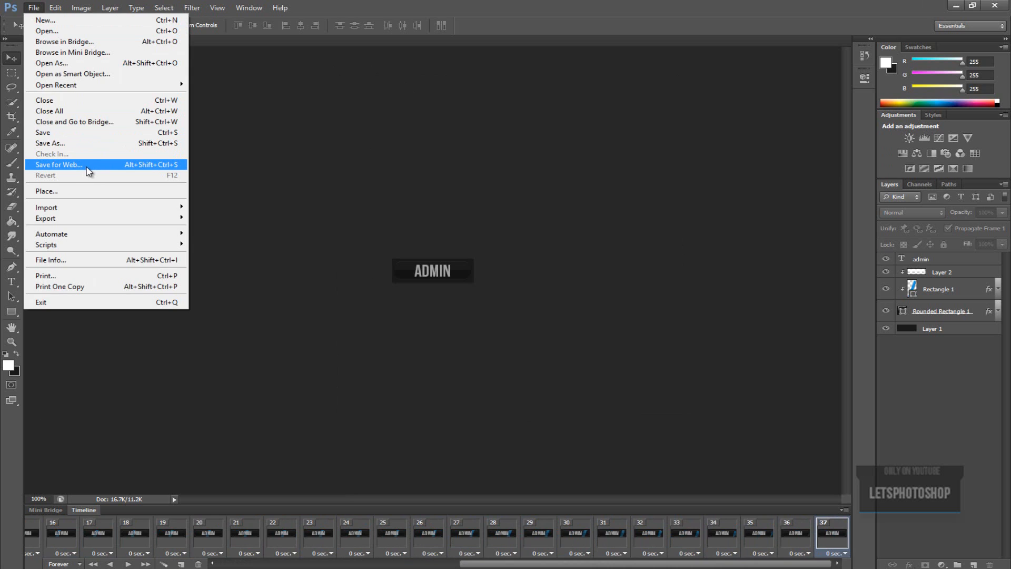
{"action": "left_click", "coordinate": [58, 165]}
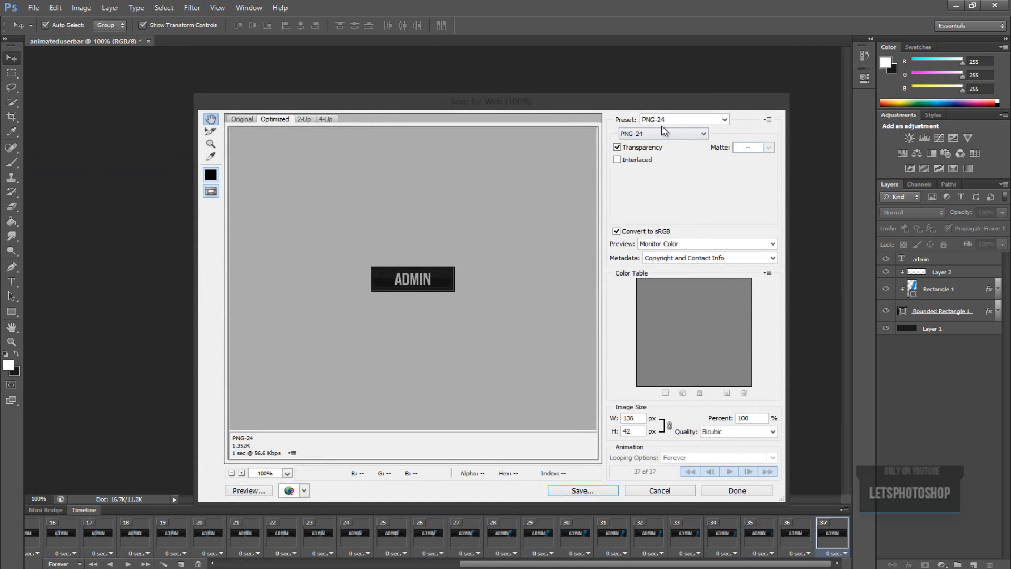
{"action": "left_click", "coordinate": [661, 133]}
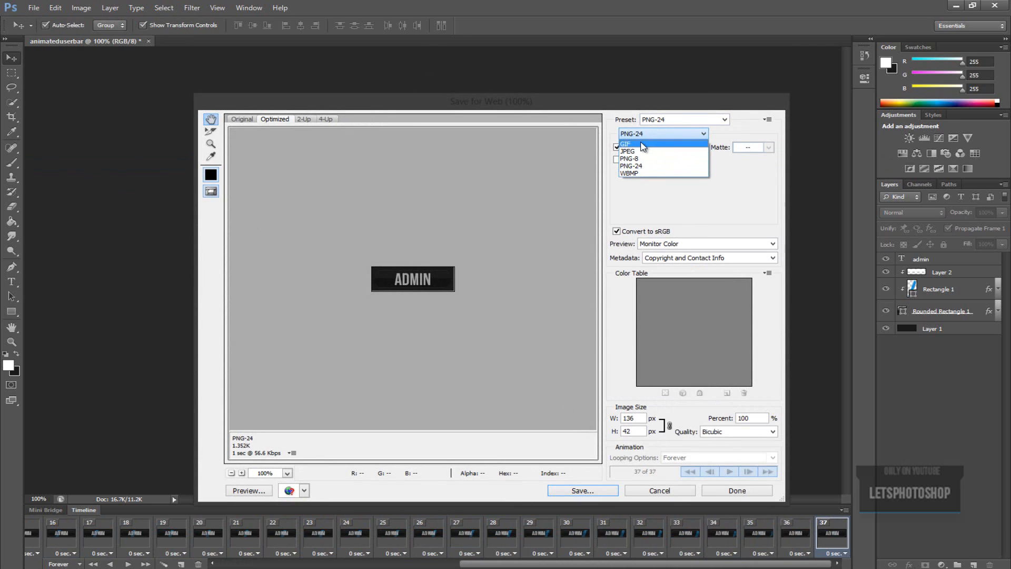
{"action": "left_click", "coordinate": [627, 143]}
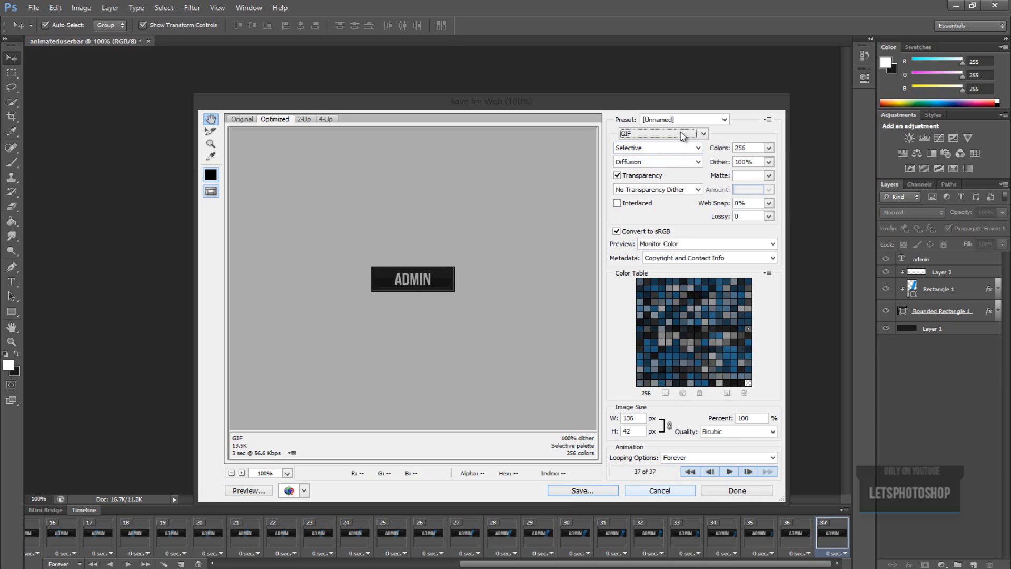
{"action": "left_click", "coordinate": [660, 134]}
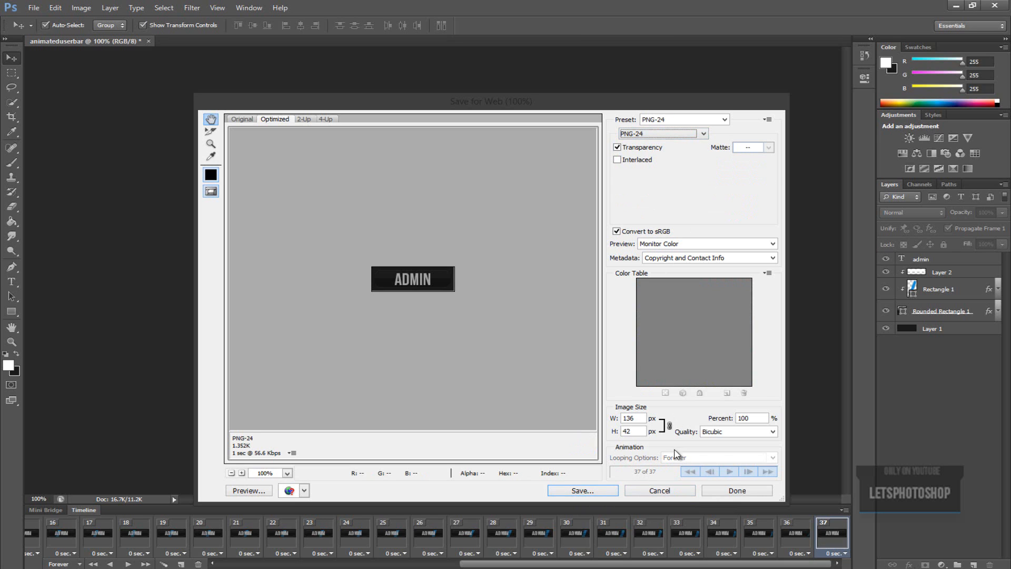